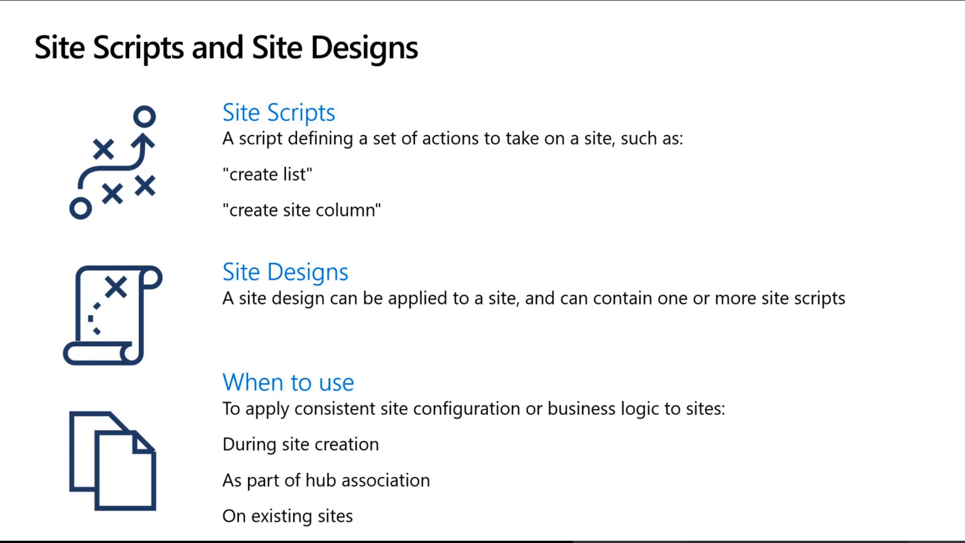
# Step: Advance the deck to slide 39, Site script actions, with its speaker notes
pyautogui.press('right')
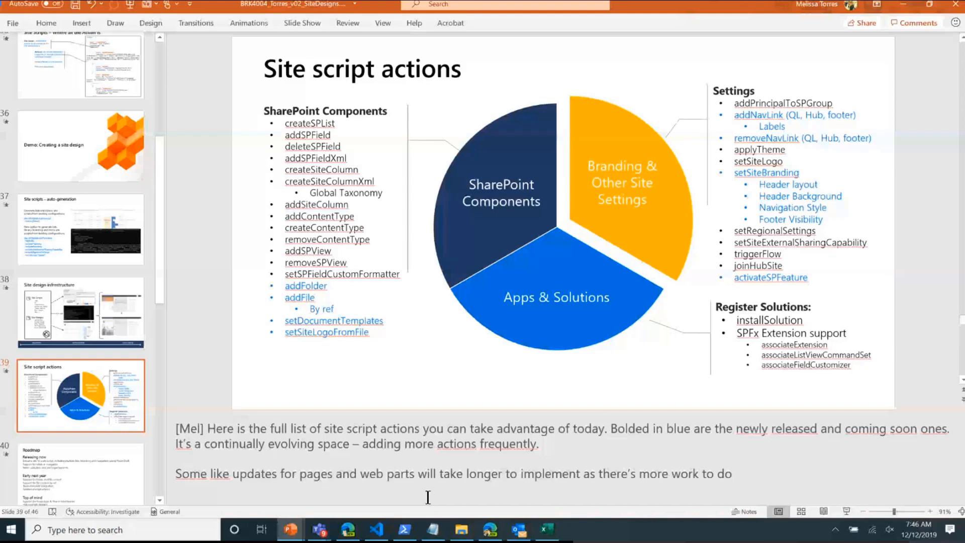
# Step: Switch to the Winter Campaign Planning site in Edge and show its Settings panel
pyautogui.click(348, 529)
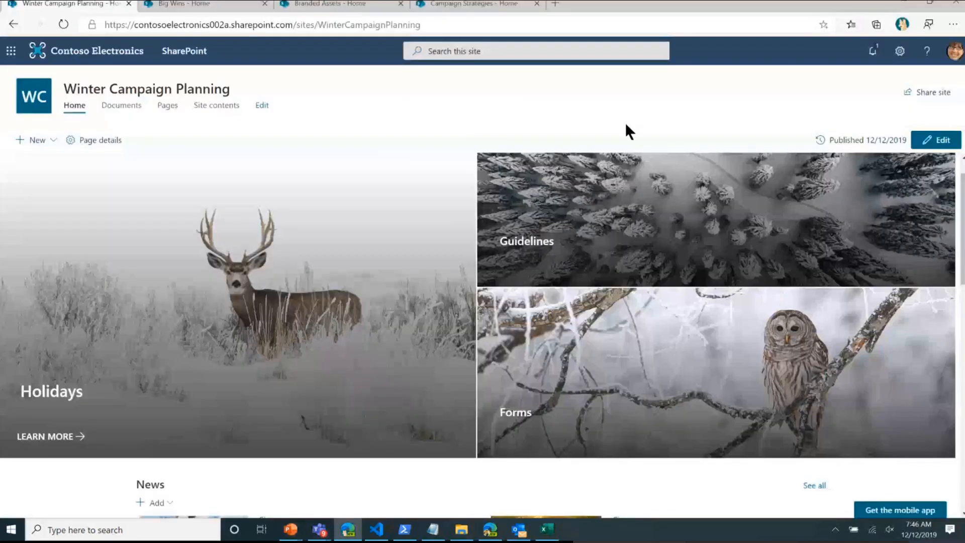
pyautogui.moveTo(302, 95)
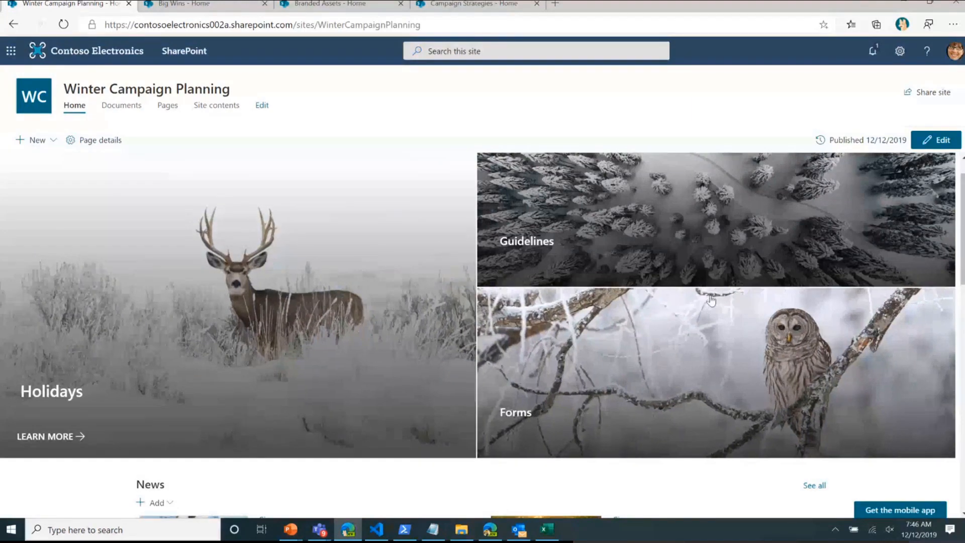
pyautogui.rightClick(711, 301)
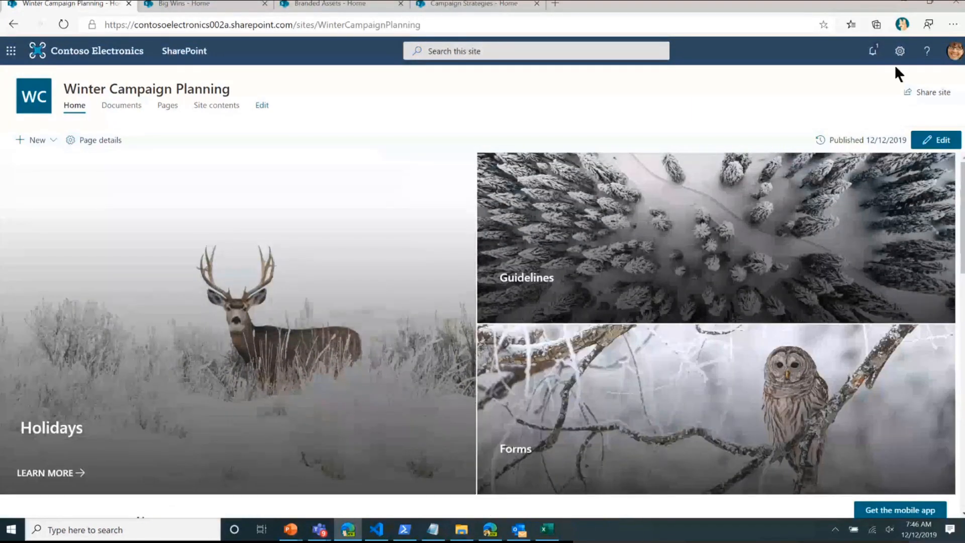
pyautogui.click(899, 52)
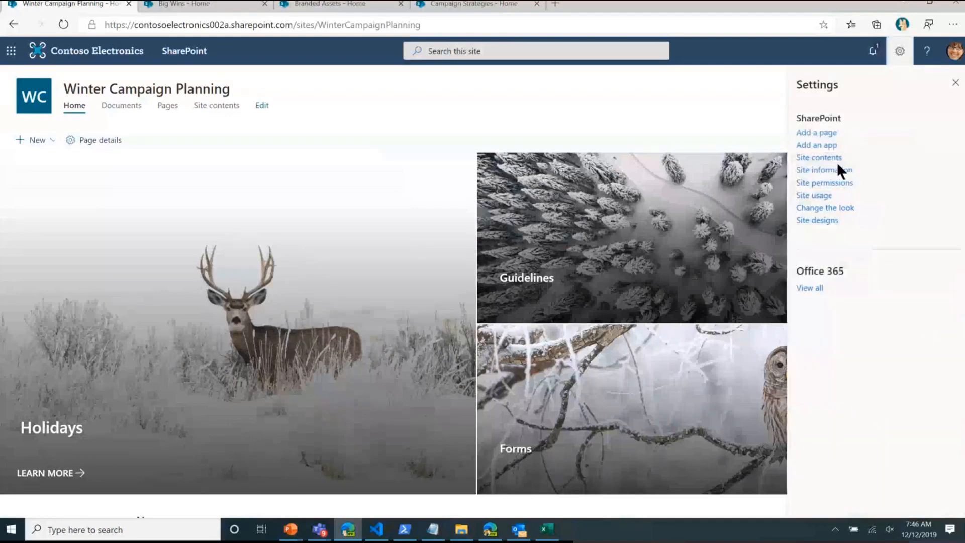
pyautogui.moveTo(825, 170)
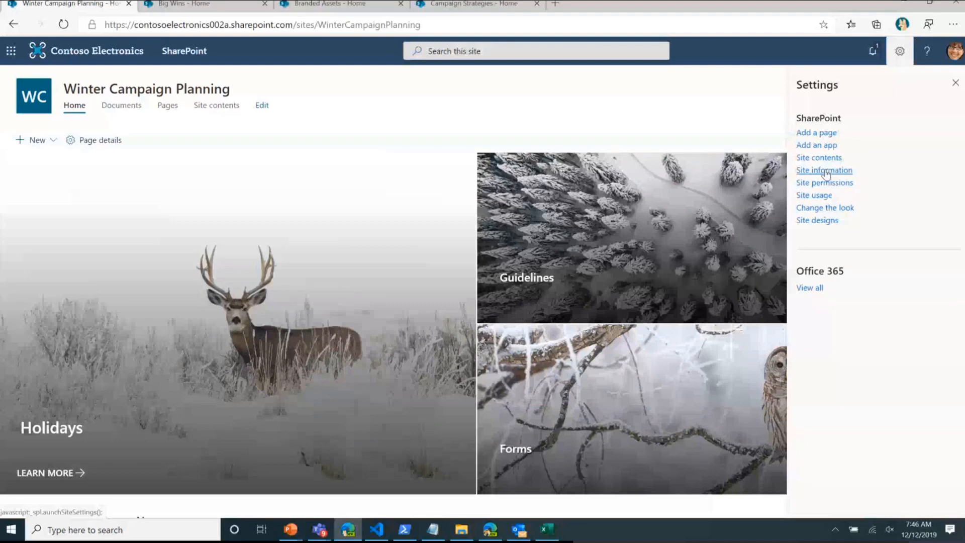
# Step: Set the site's hub association to Global Sales in Site information and save
pyautogui.click(825, 170)
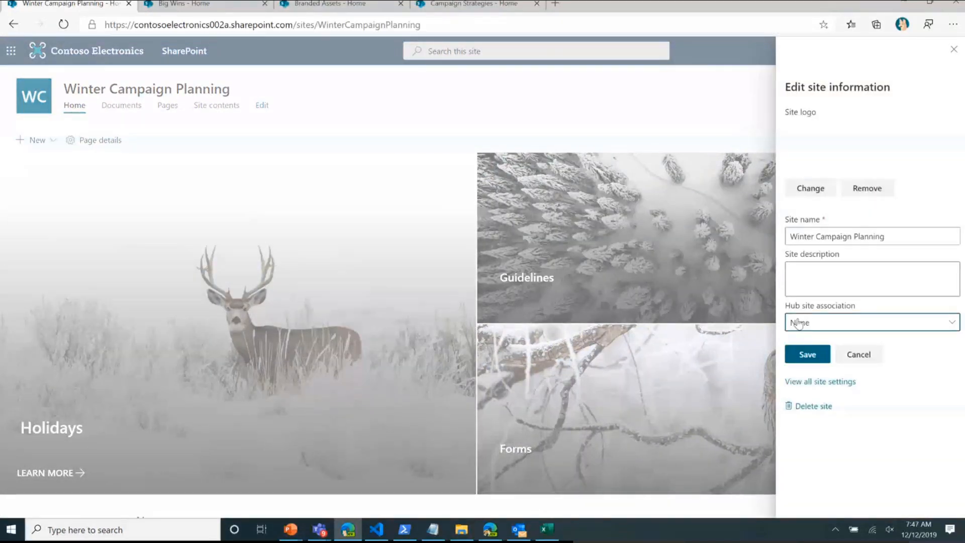
pyautogui.click(870, 321)
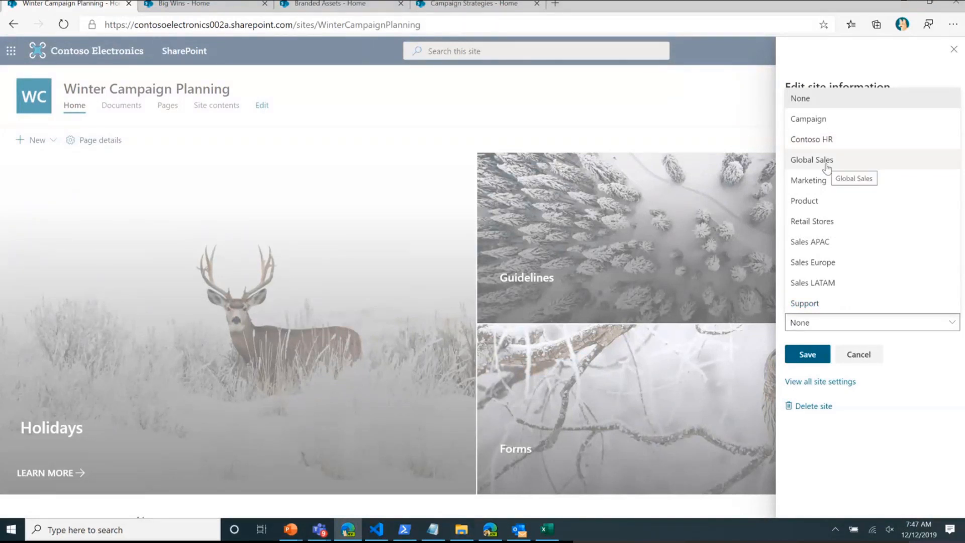
pyautogui.click(812, 159)
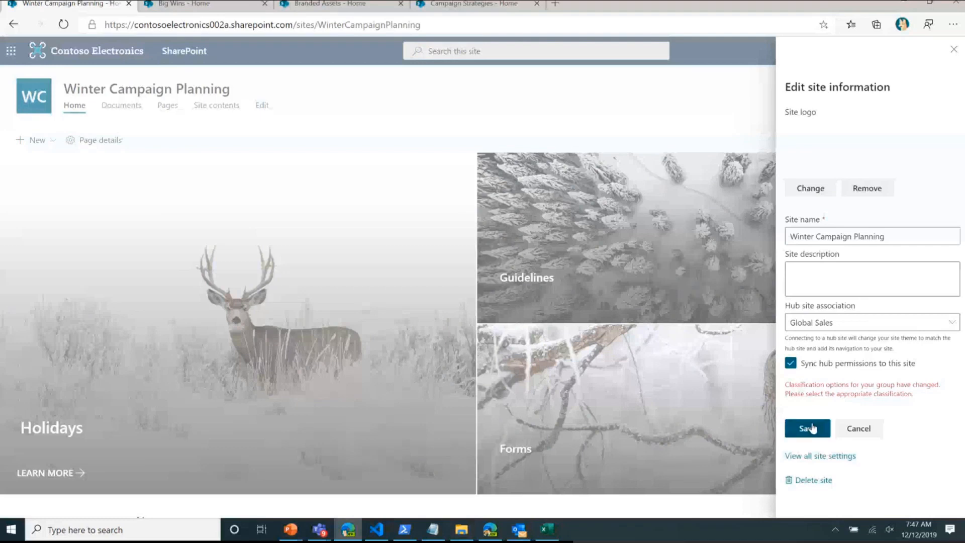
pyautogui.click(806, 428)
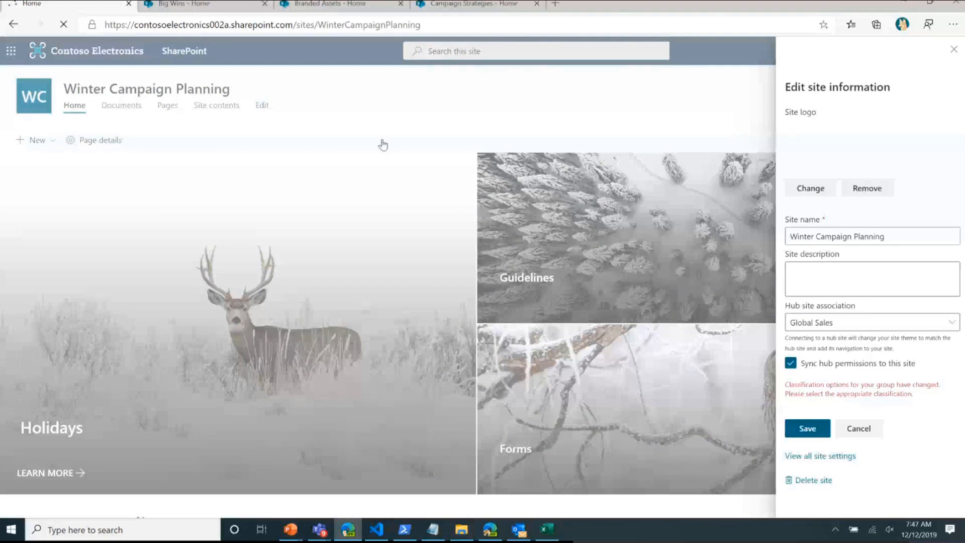
# Step: Close the panel and check the Global Sales hub site design's application progress
pyautogui.click(807, 428)
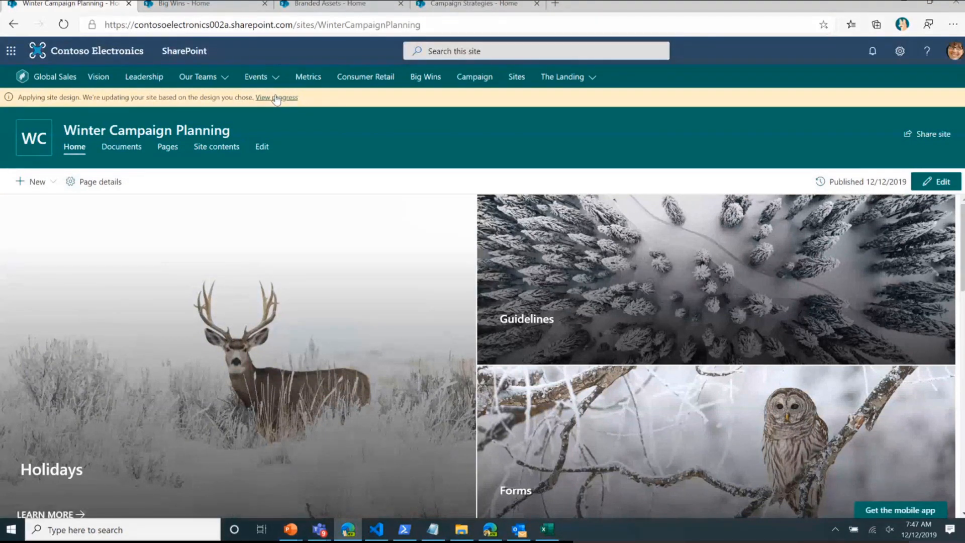
pyautogui.click(276, 97)
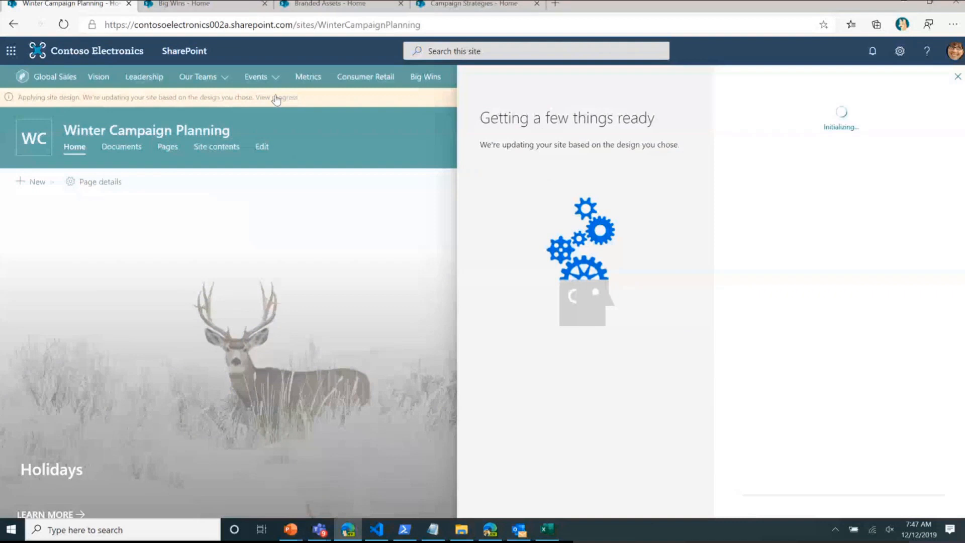
pyautogui.moveTo(319, 127)
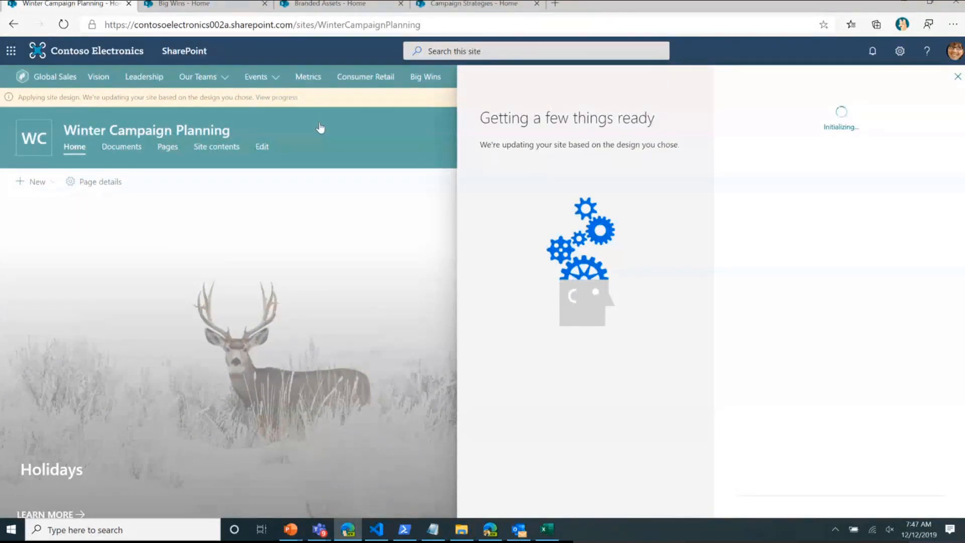
pyautogui.moveTo(319, 145)
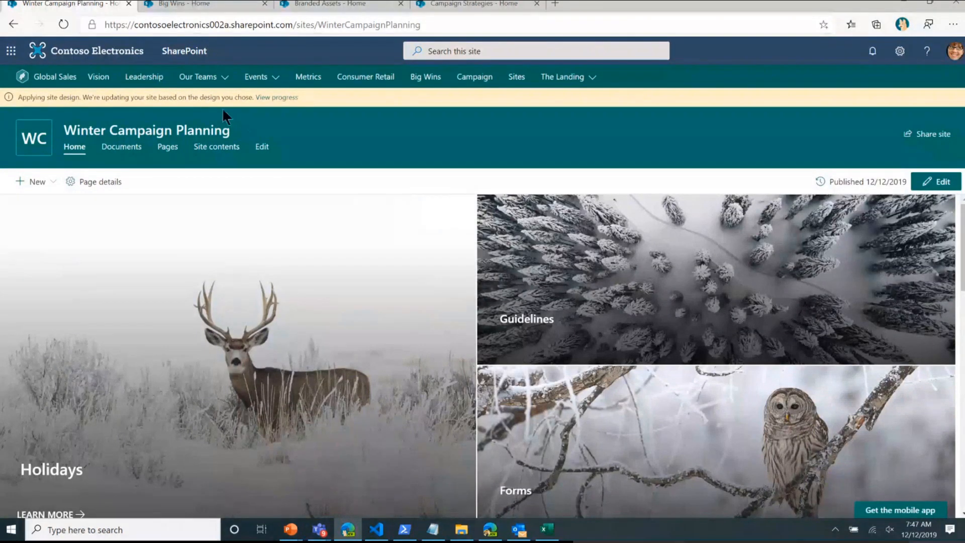
pyautogui.click(197, 76)
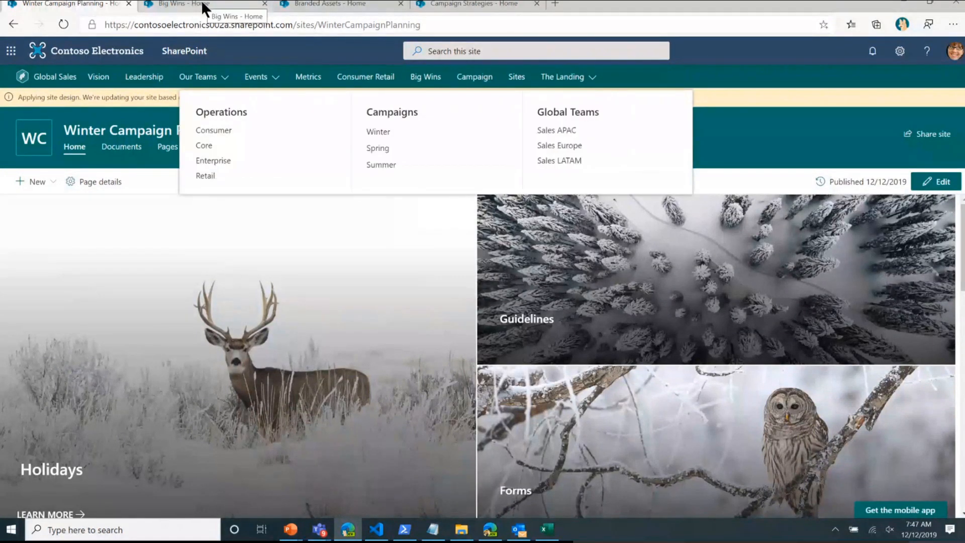
# Step: Open and reload the Big Wins Documents library, returning from Budget to the root
pyautogui.click(179, 5)
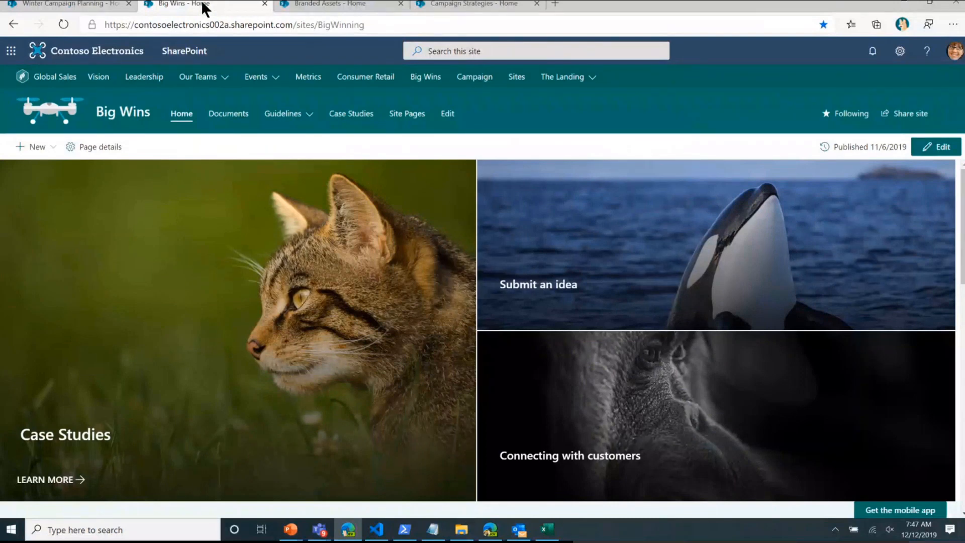
pyautogui.moveTo(228, 113)
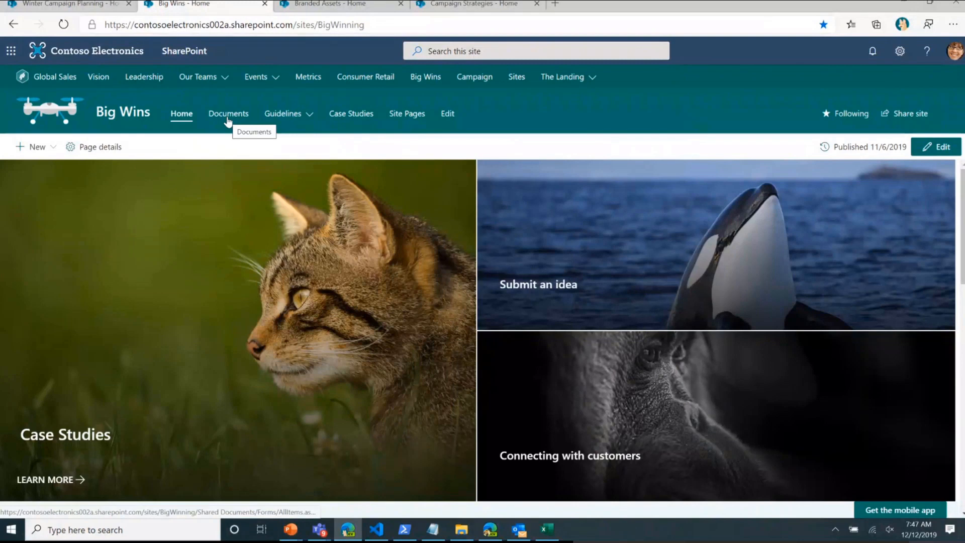
pyautogui.click(228, 113)
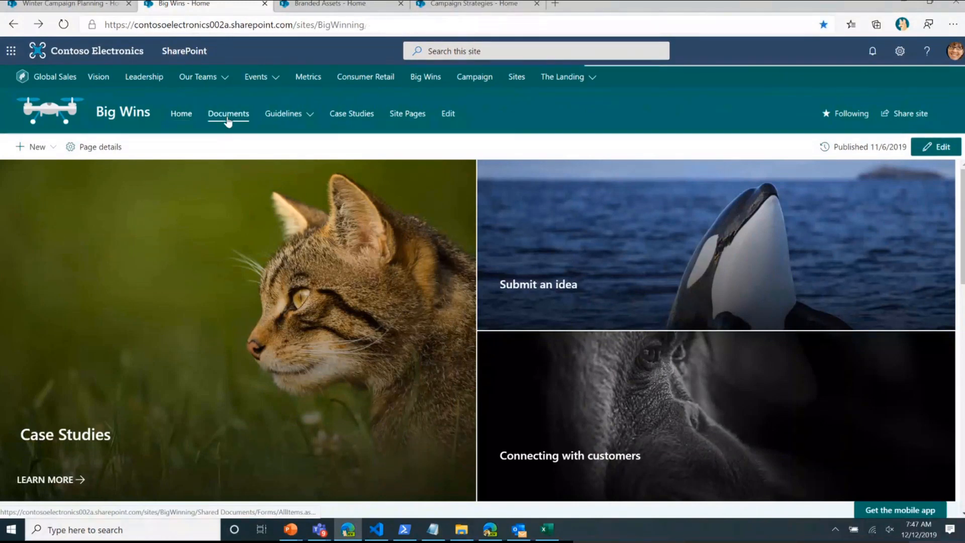
pyautogui.click(229, 113)
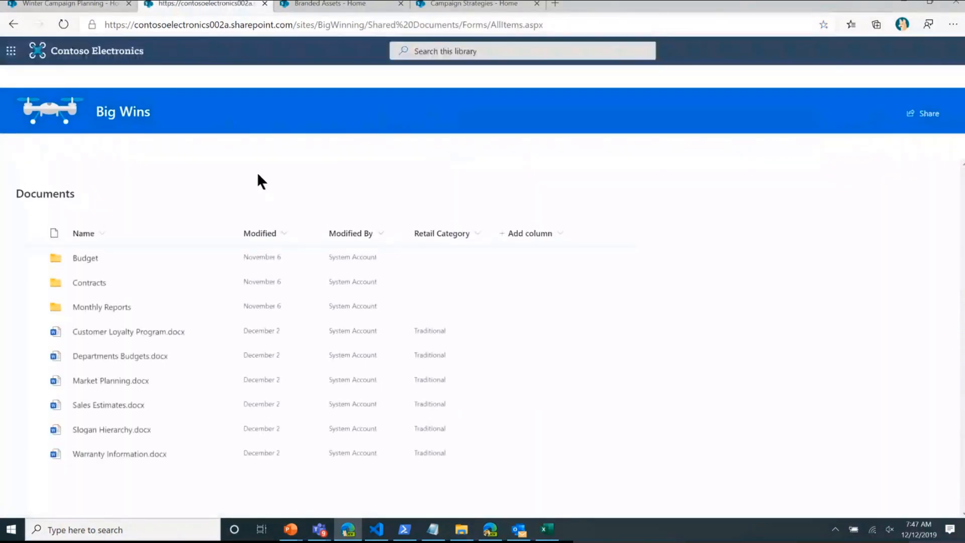
pyautogui.click(63, 25)
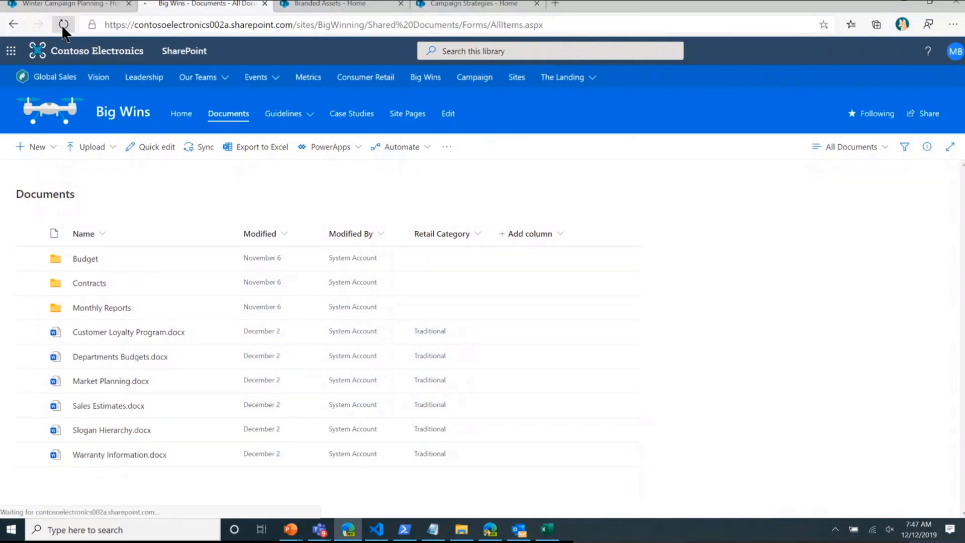
pyautogui.click(64, 25)
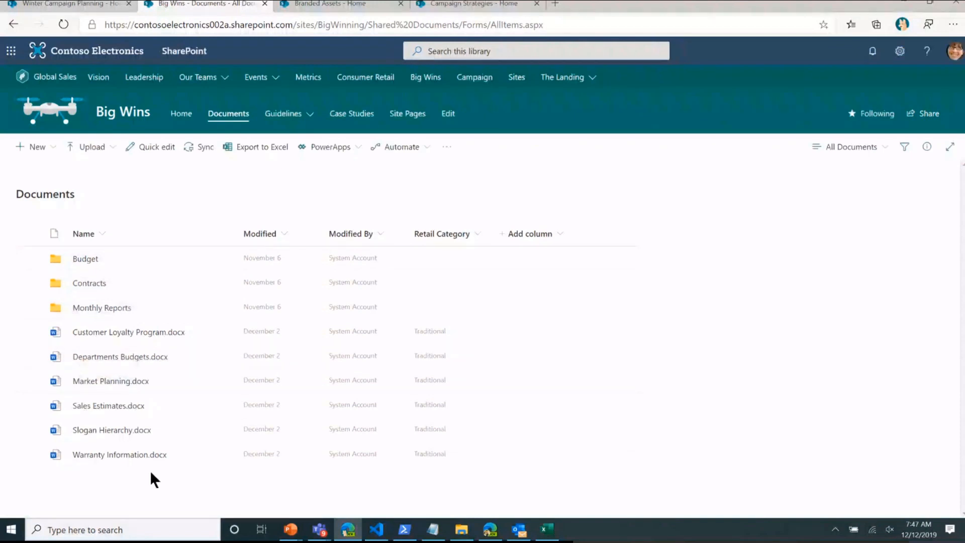
pyautogui.moveTo(135, 210)
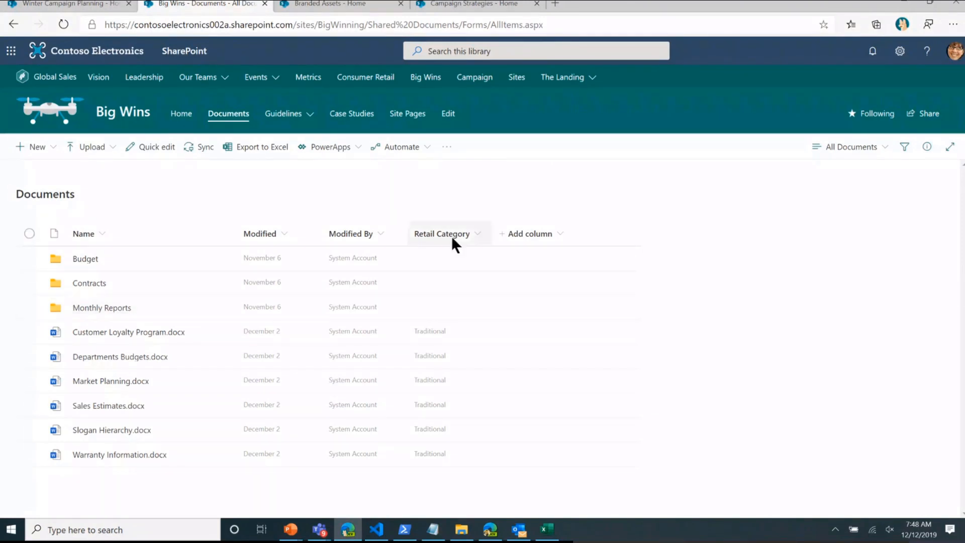
pyautogui.moveTo(252, 217)
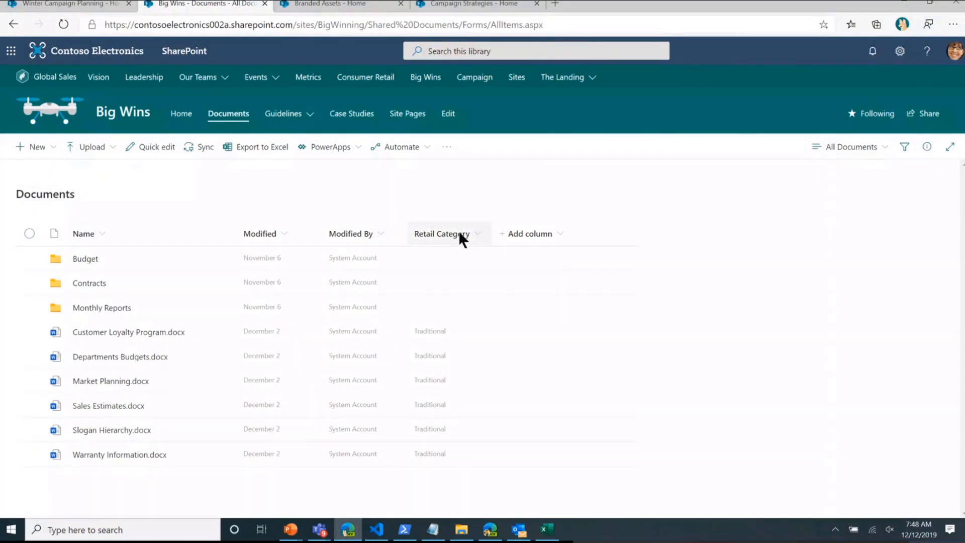
pyautogui.moveTo(446, 240)
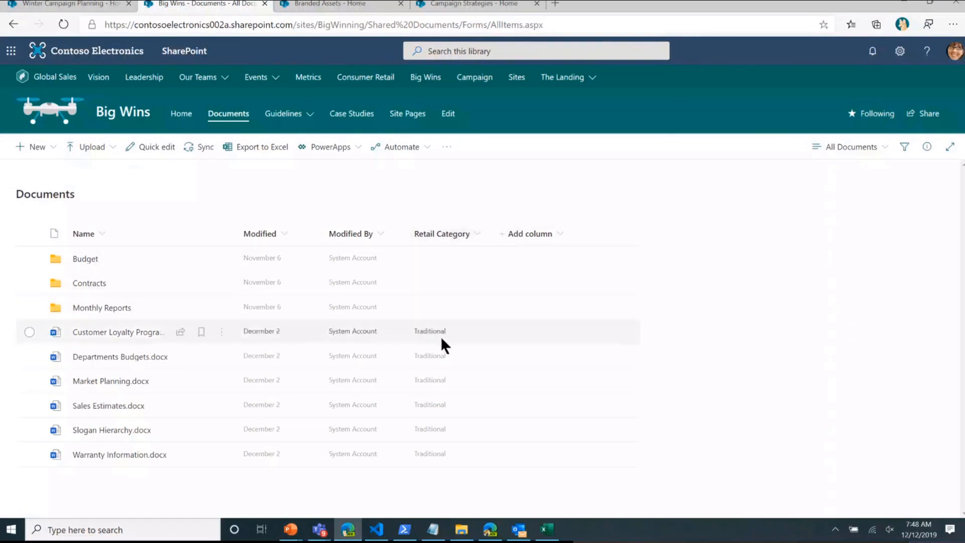
pyautogui.moveTo(434, 332)
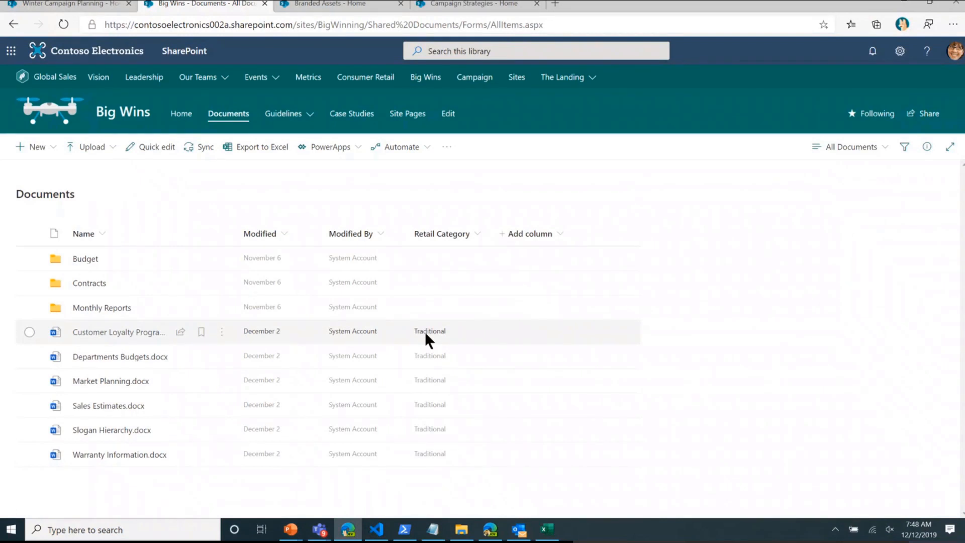
pyautogui.moveTo(282, 471)
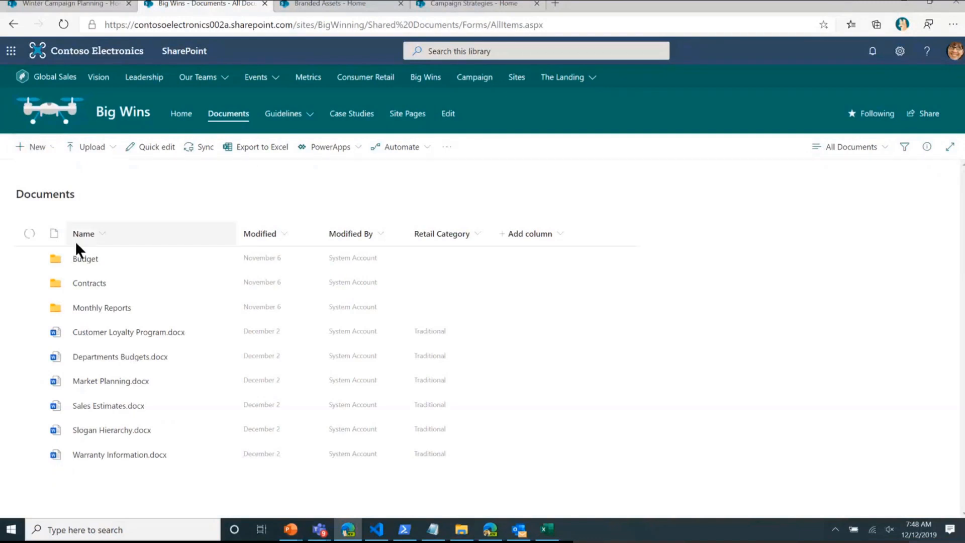
pyautogui.moveTo(120, 283)
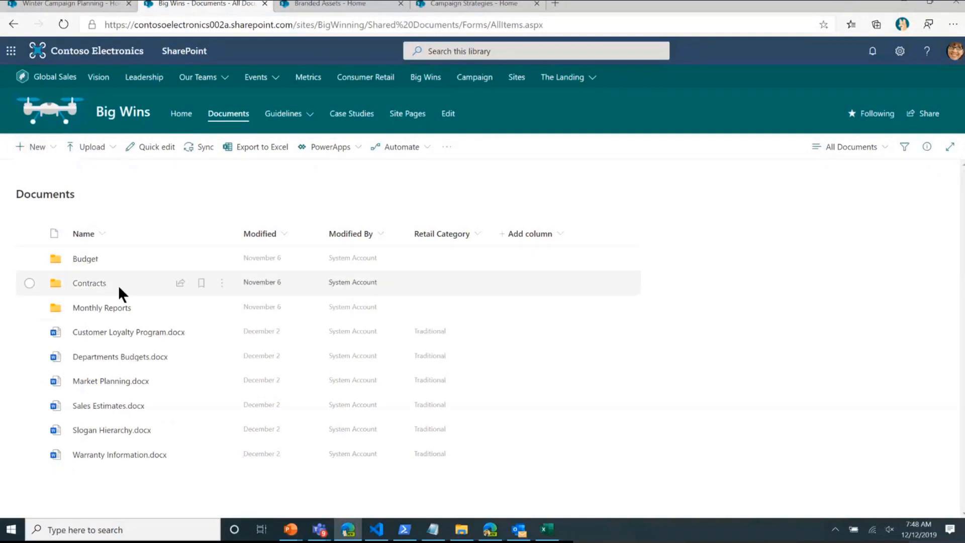
pyautogui.moveTo(85, 258)
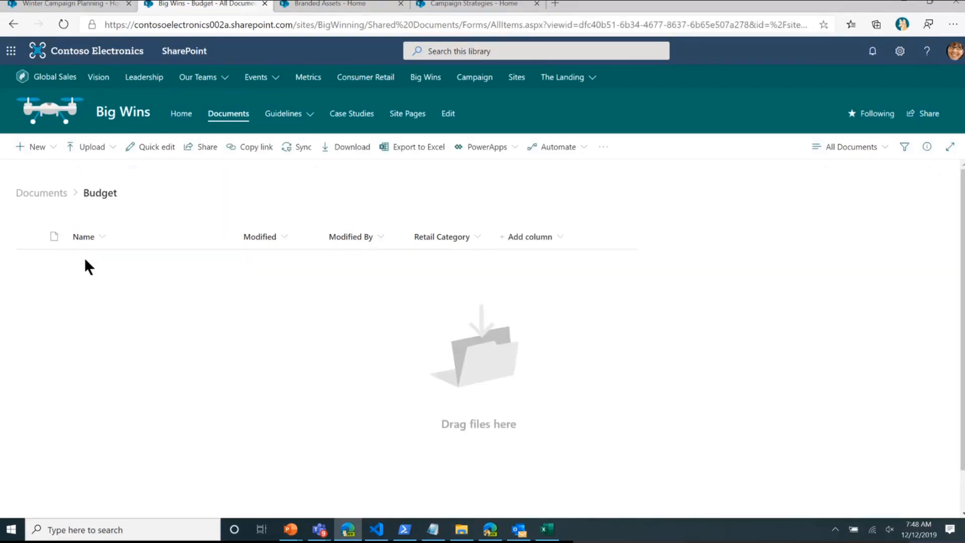
pyautogui.click(41, 192)
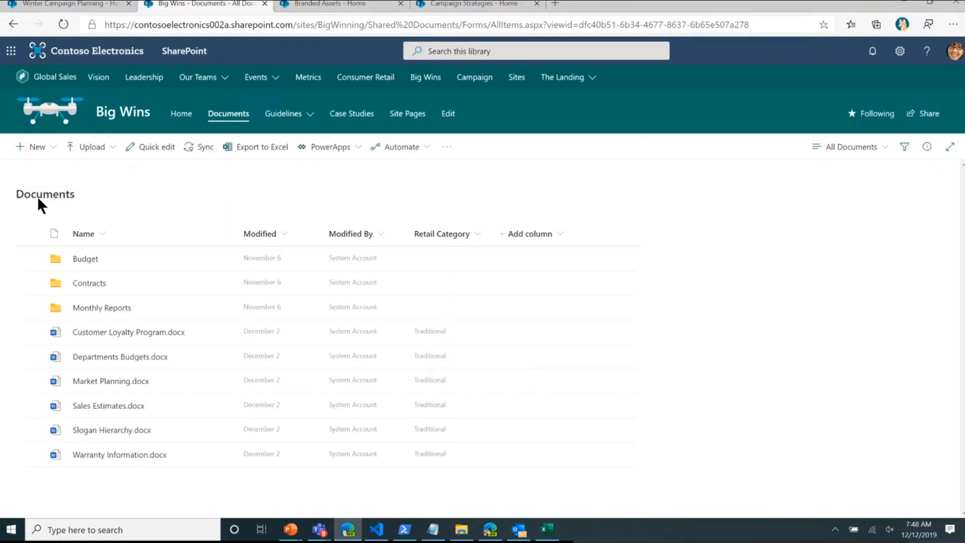
pyautogui.moveTo(140, 199)
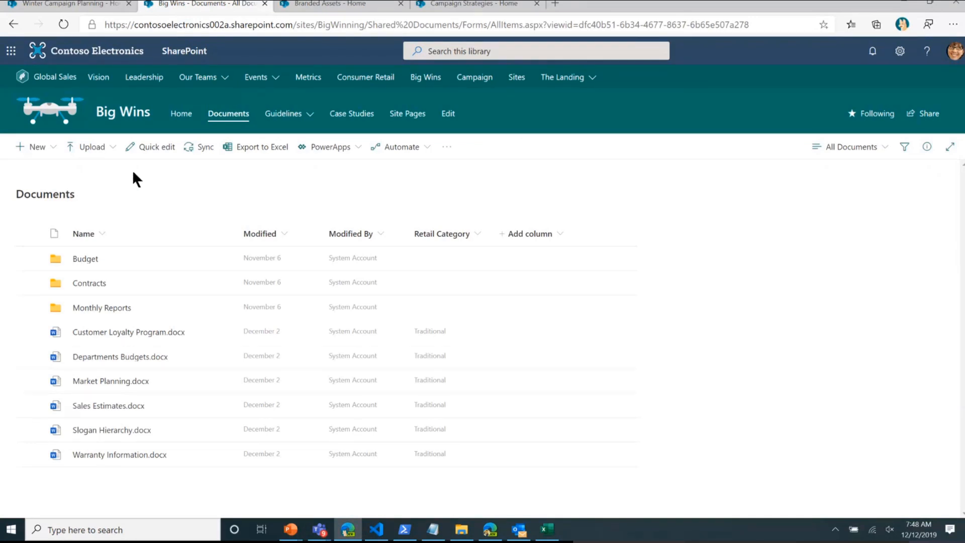
pyautogui.moveTo(74, 184)
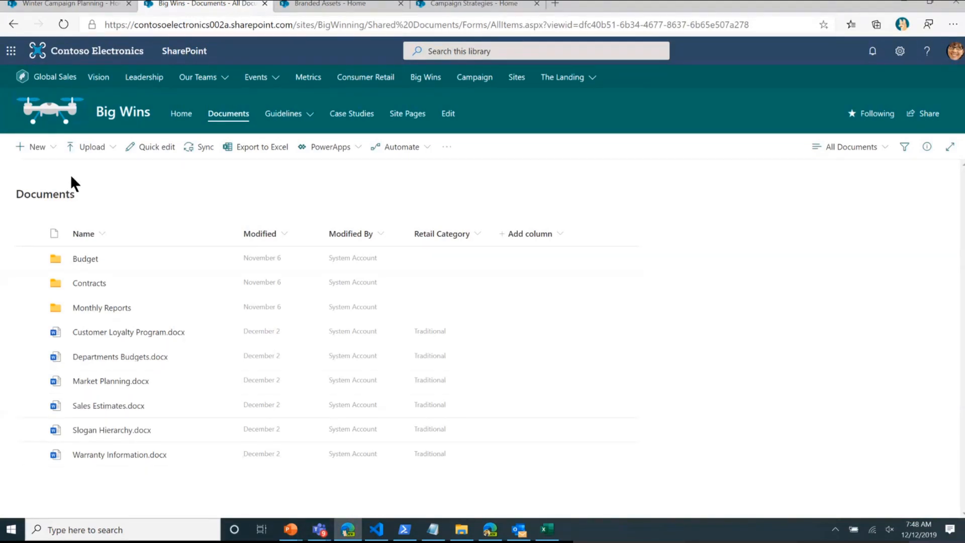
pyautogui.moveTo(59, 167)
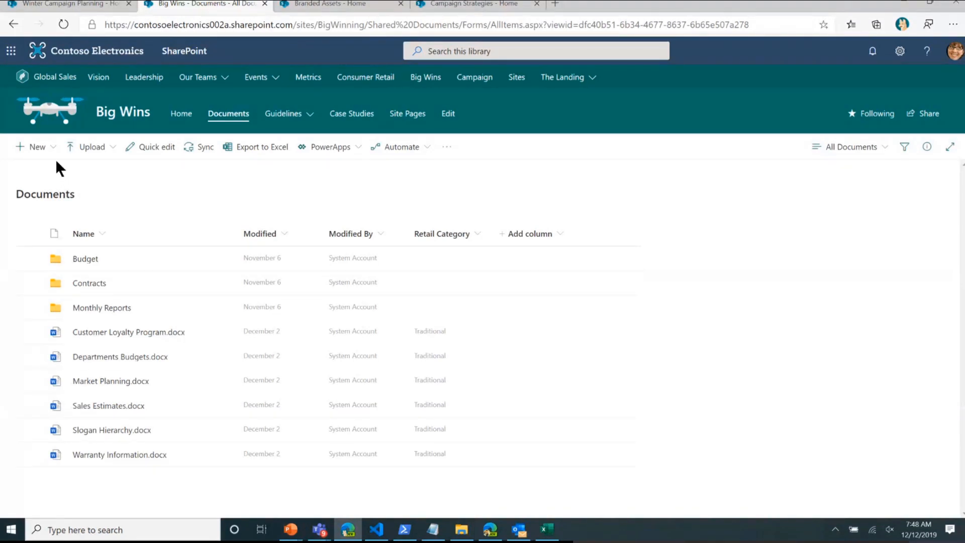
pyautogui.click(32, 147)
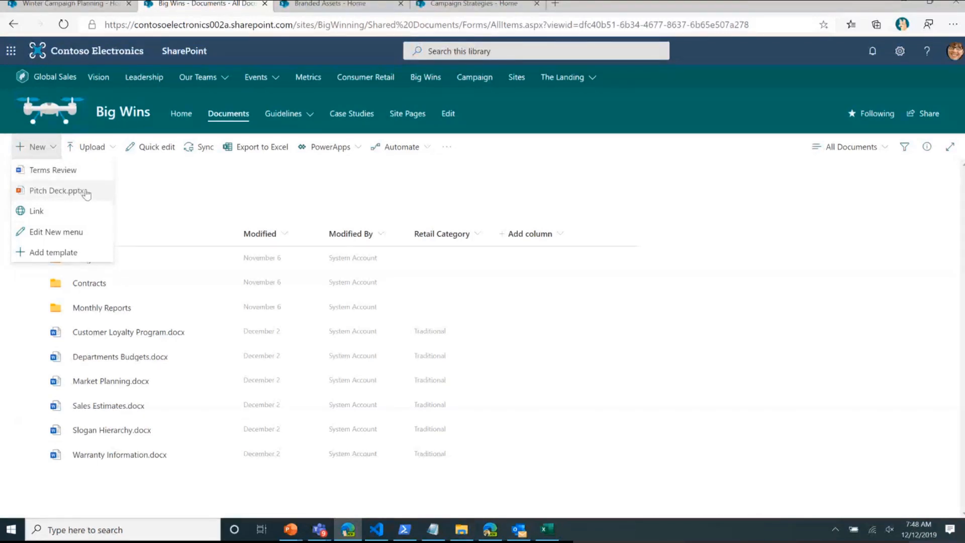
pyautogui.moveTo(53, 170)
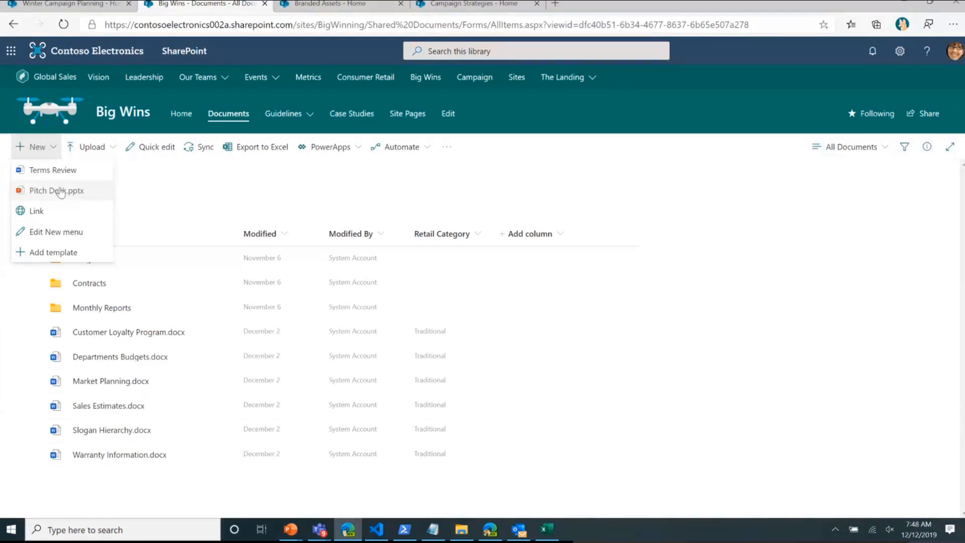
pyautogui.moveTo(105, 192)
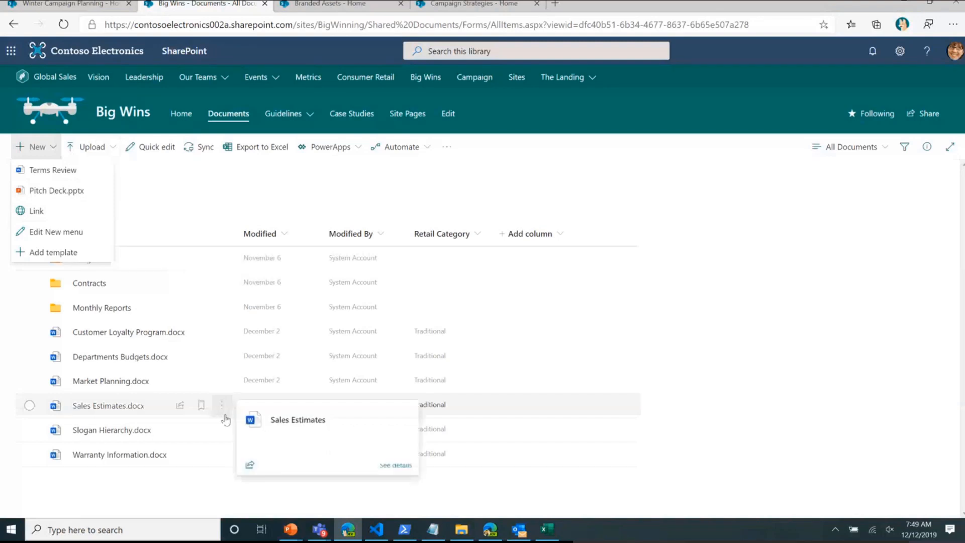
pyautogui.moveTo(187, 181)
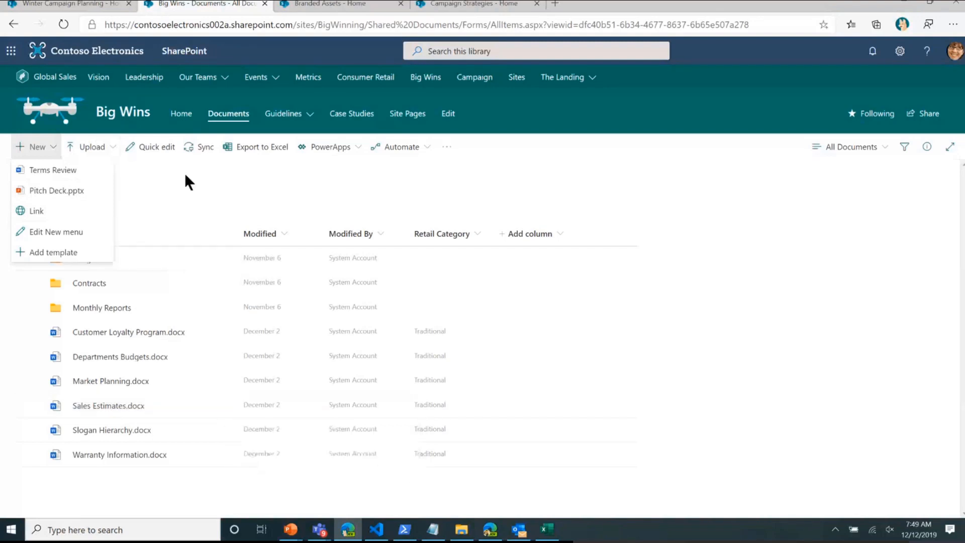
pyautogui.click(178, 308)
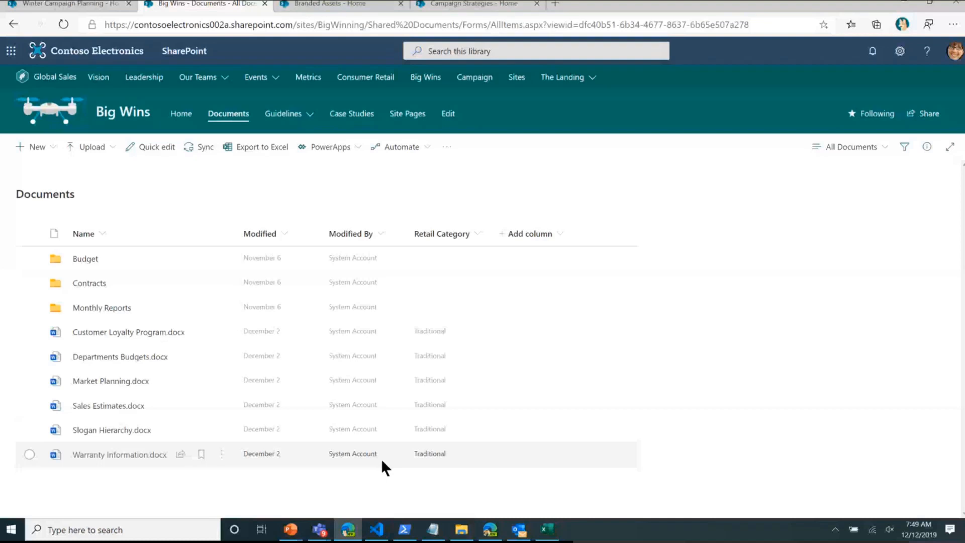
pyautogui.moveTo(174, 205)
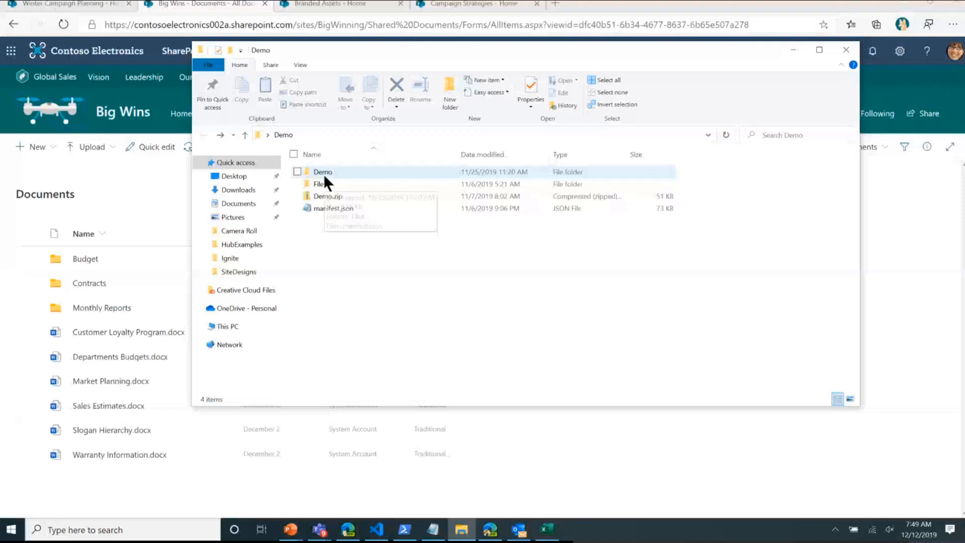
# Step: Open the Demo folder, select manifest.json, and view the Files folder's two Word documents
pyautogui.doubleClick(323, 172)
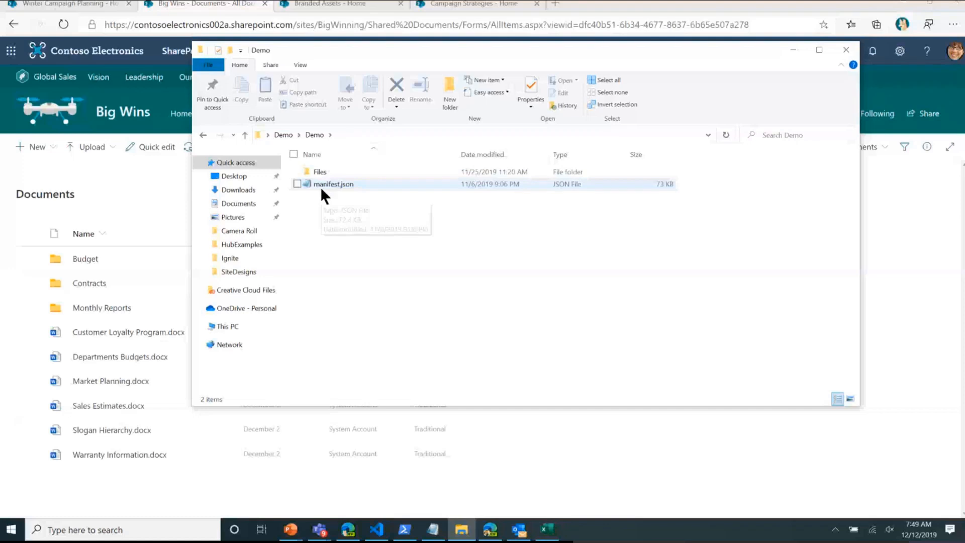
pyautogui.click(334, 184)
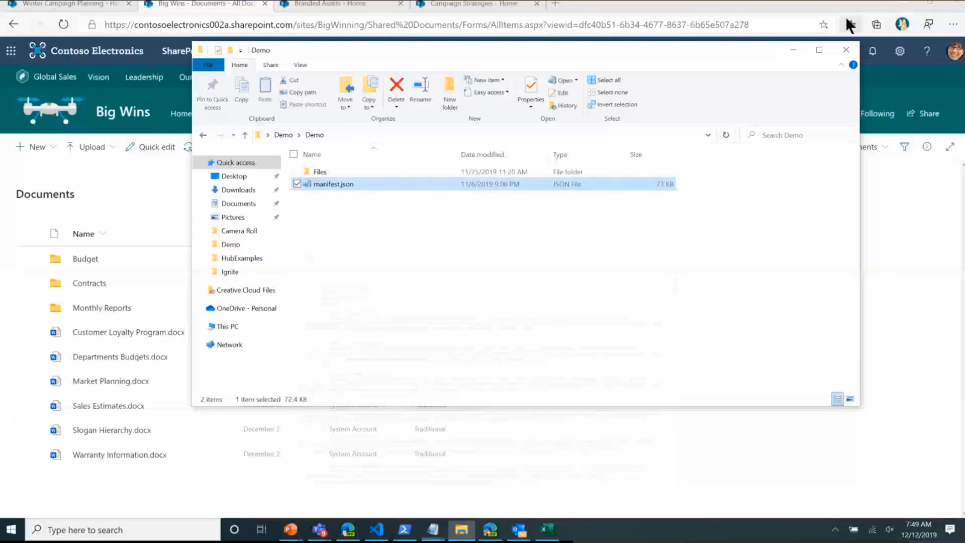
pyautogui.doubleClick(320, 171)
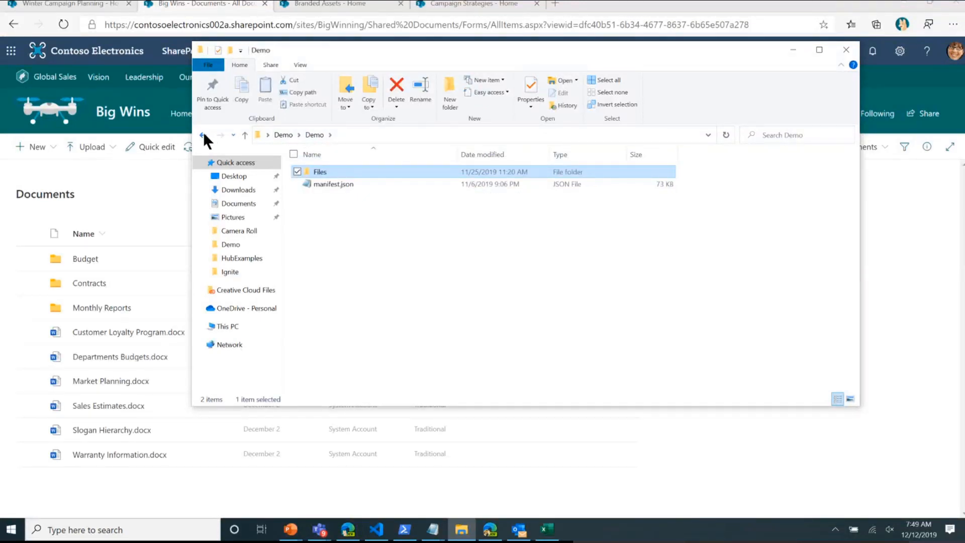
pyautogui.doubleClick(320, 172)
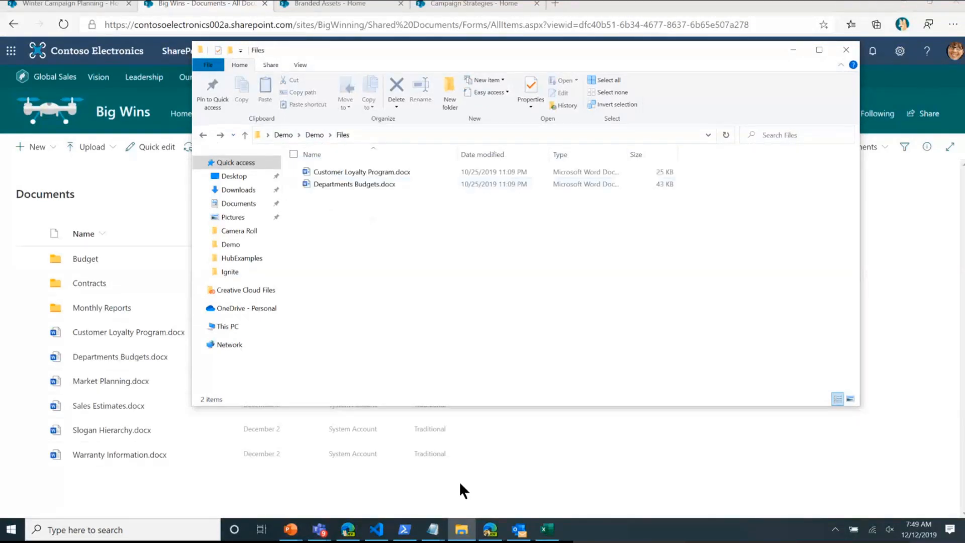
pyautogui.click(405, 530)
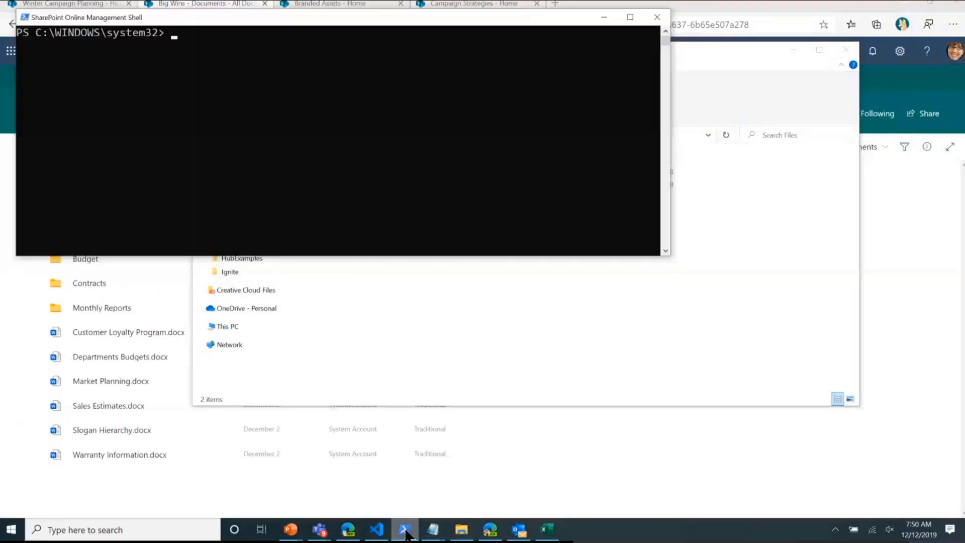
# Step: Type the Add-SPOSiteScript command in the Management Shell
pyautogui.write('add-')
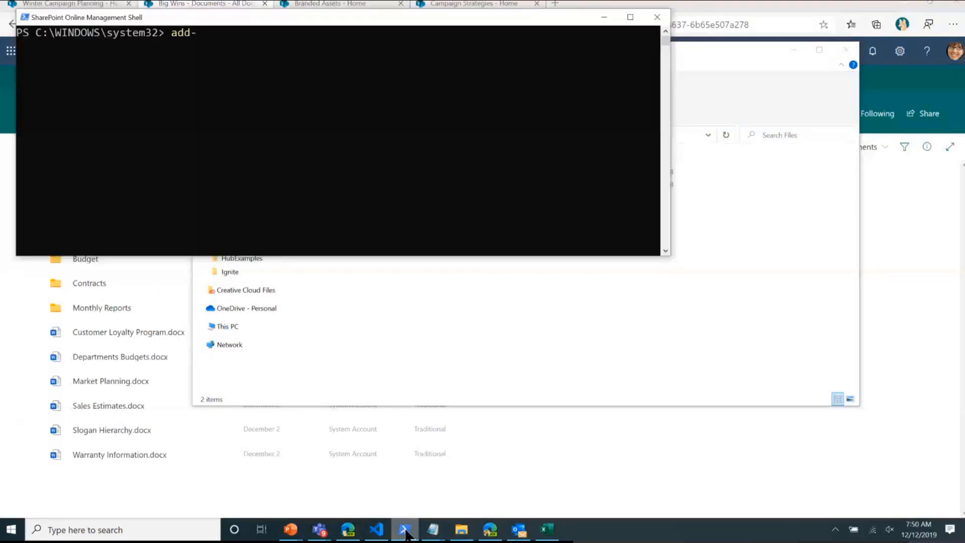
pyautogui.write('spositescrip')
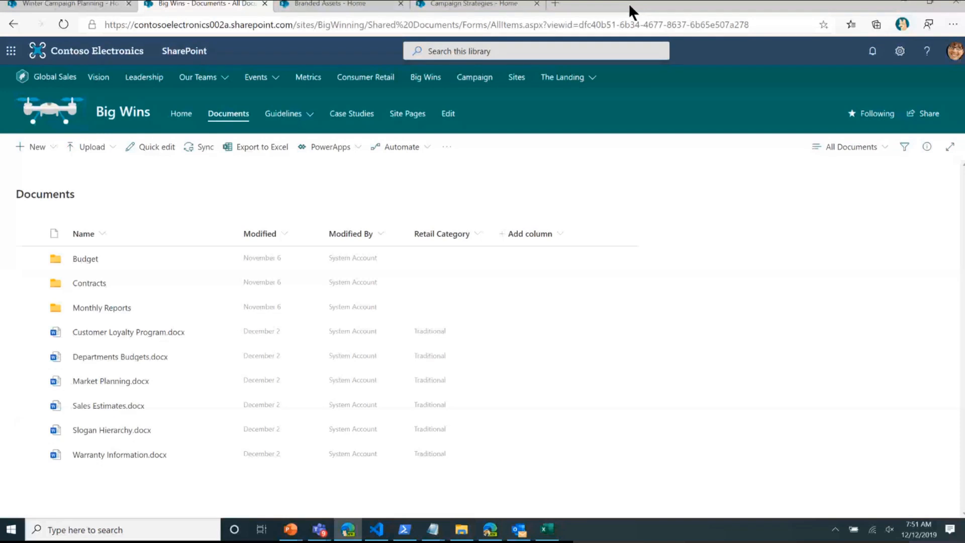
pyautogui.moveTo(153, 211)
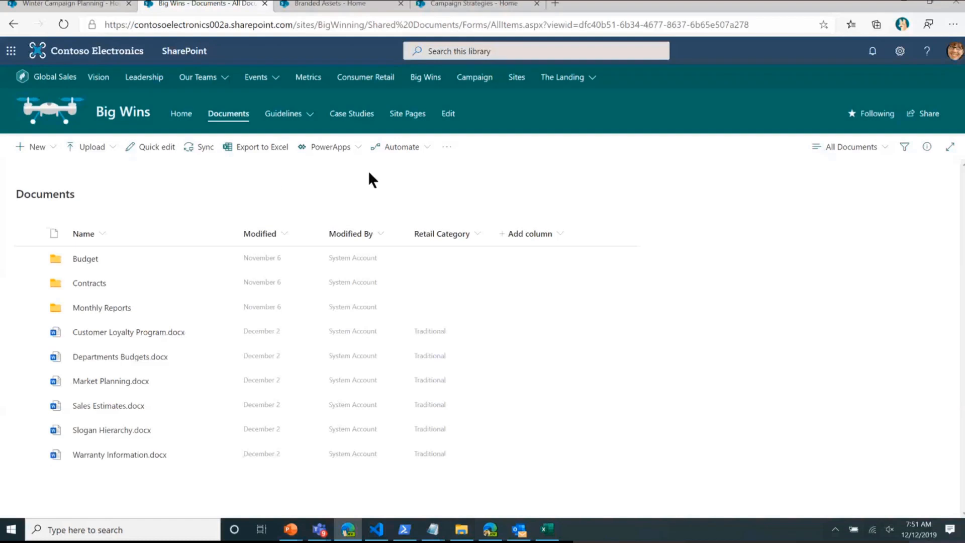
# Step: Open Big Wins' Case Studies library and review its current view's formatting JSON
pyautogui.click(352, 113)
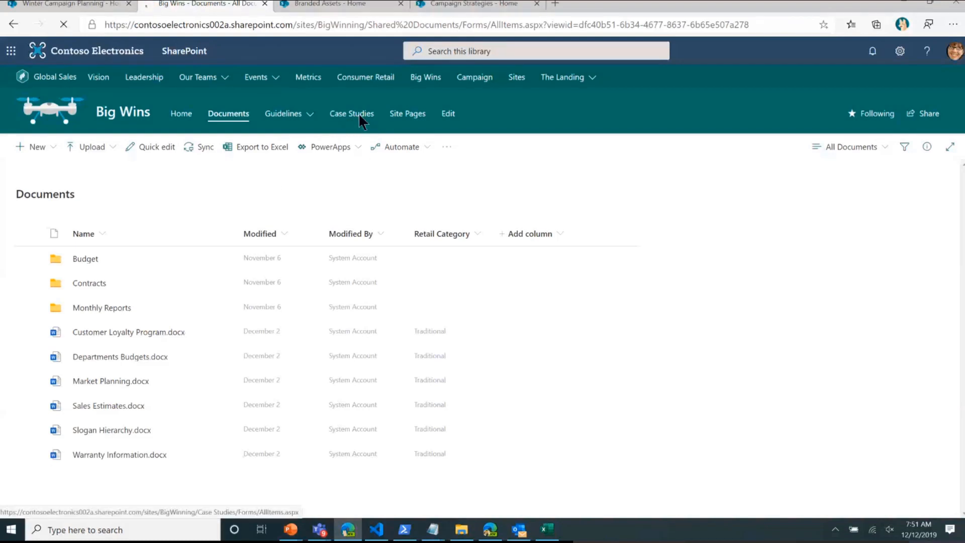
pyautogui.click(351, 113)
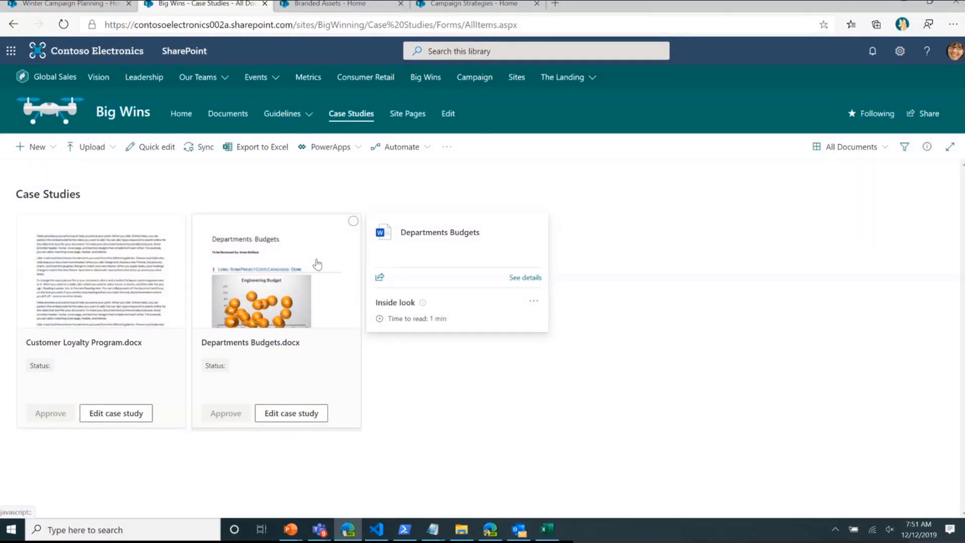
pyautogui.moveTo(354, 267)
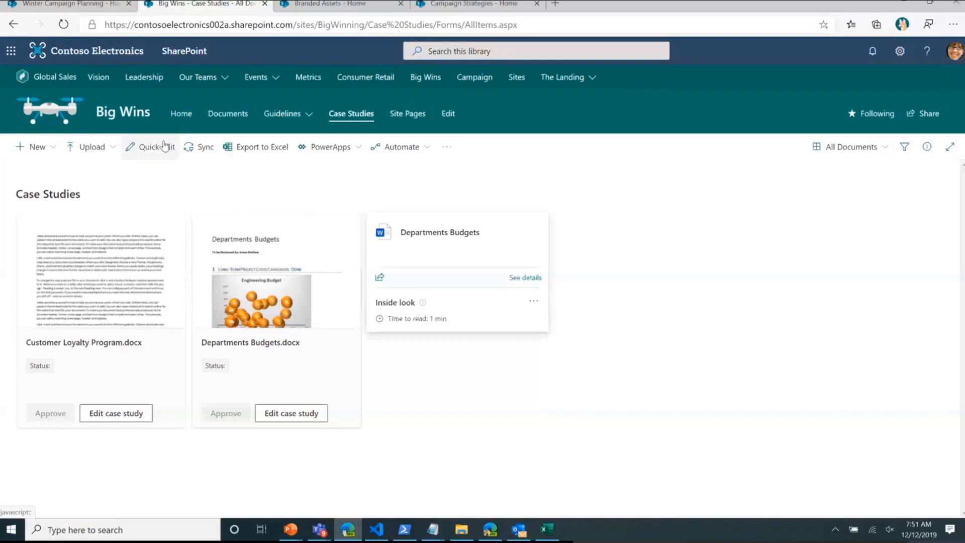
pyautogui.moveTo(58, 194)
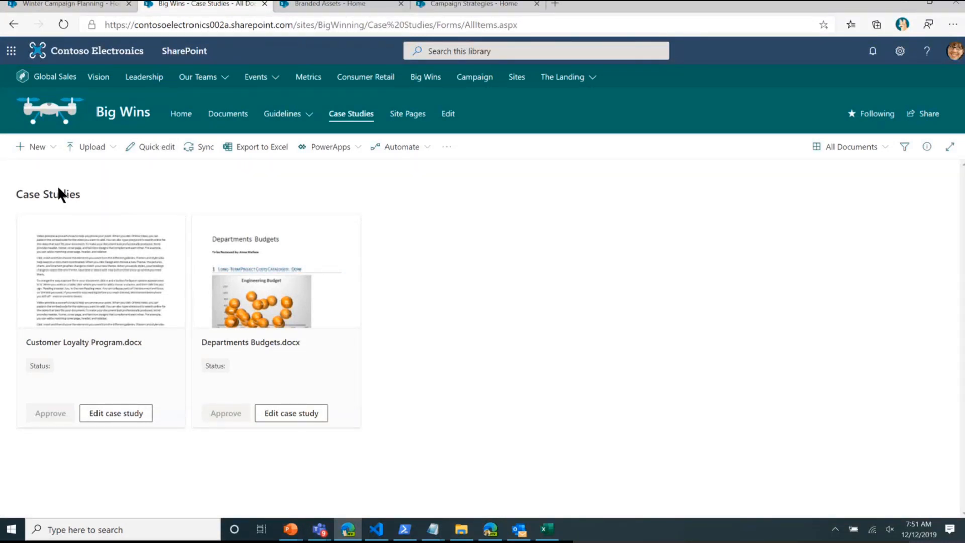
pyautogui.moveTo(341, 199)
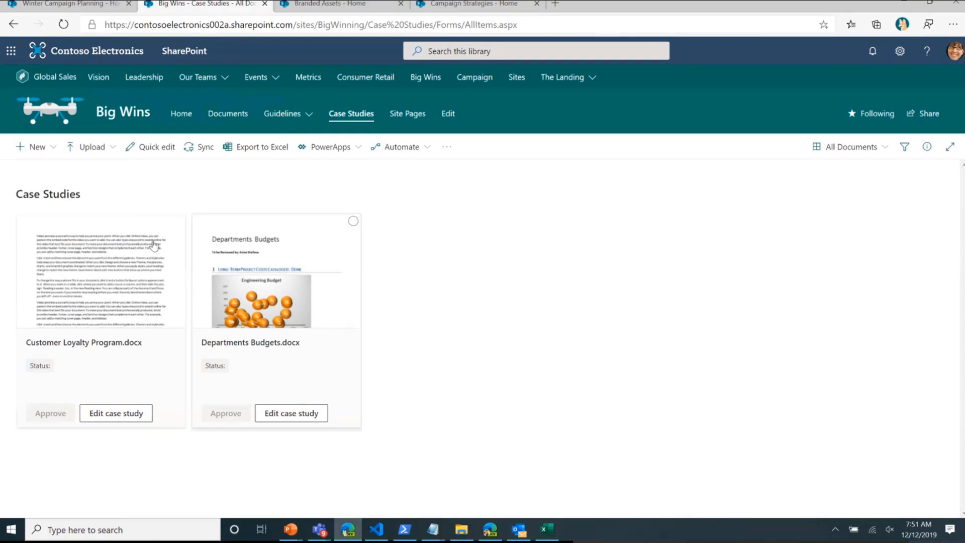
pyautogui.click(850, 146)
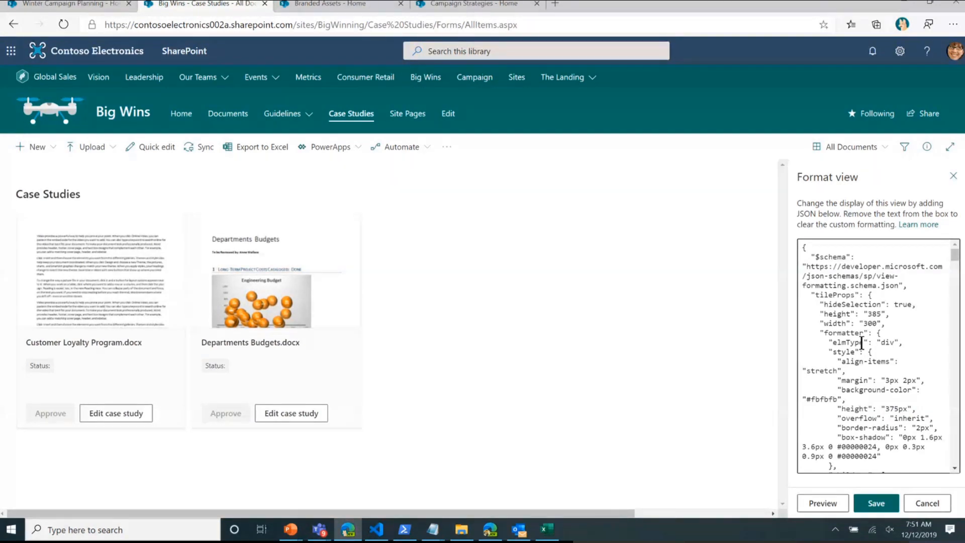
pyautogui.moveTo(332, 171)
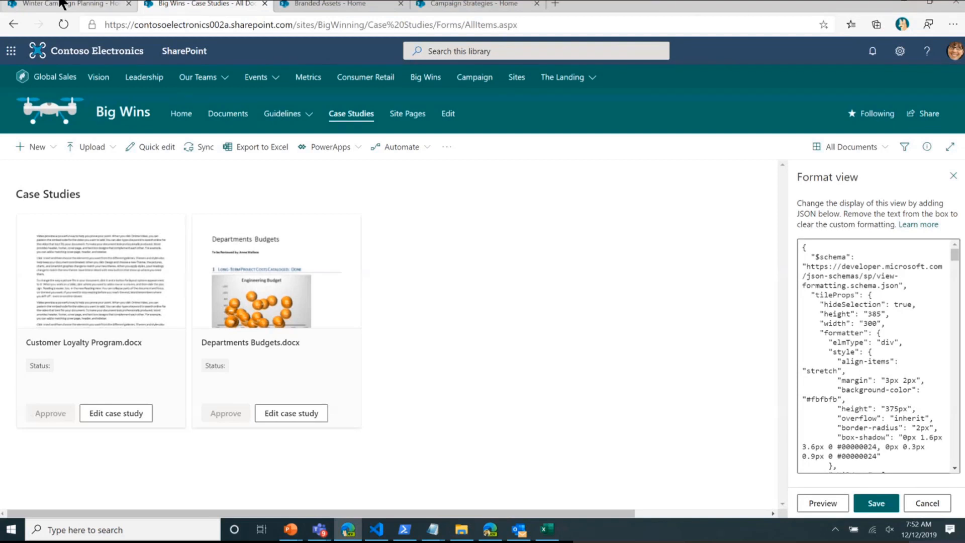
pyautogui.click(68, 3)
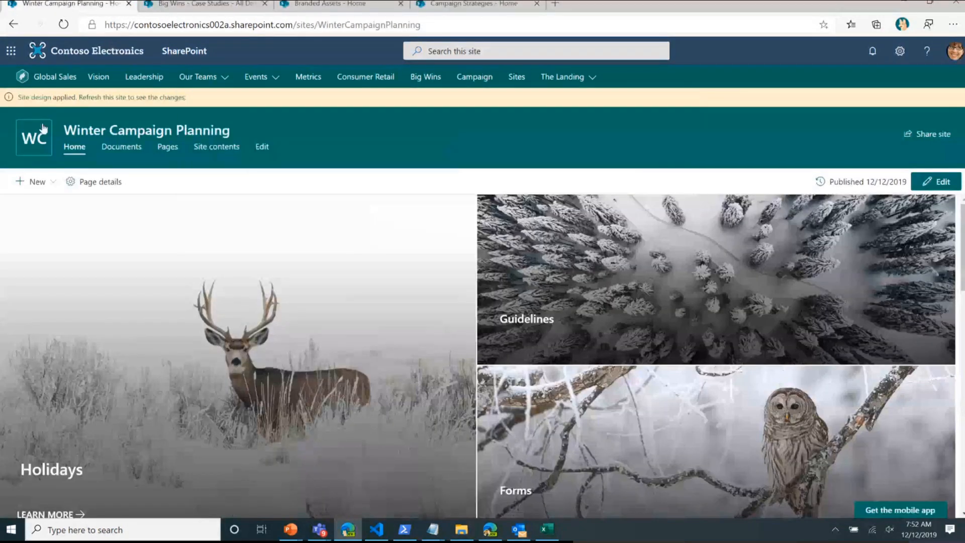
# Step: Browse Winter Campaign Planning's Documents and Case Studies libraries, showing case studies as tiles
pyautogui.click(131, 96)
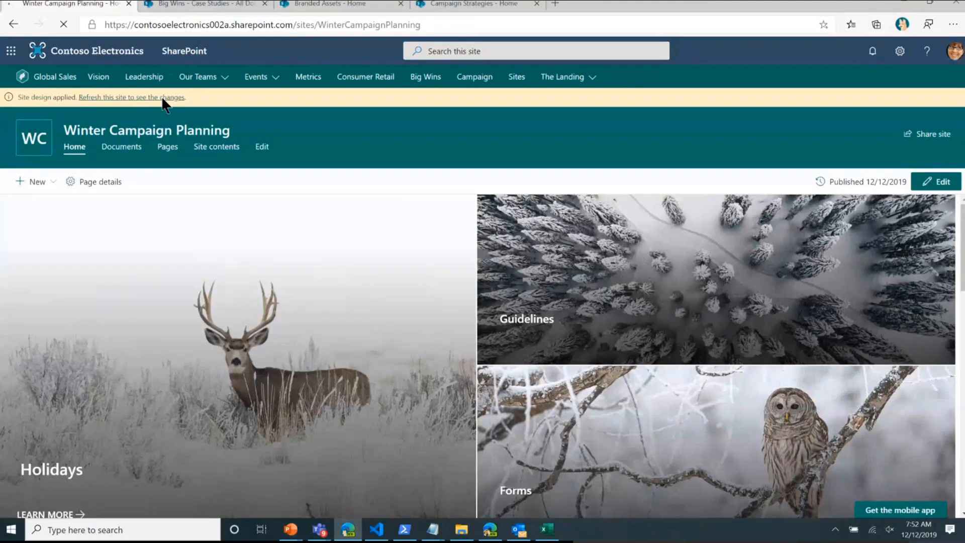
pyautogui.click(131, 98)
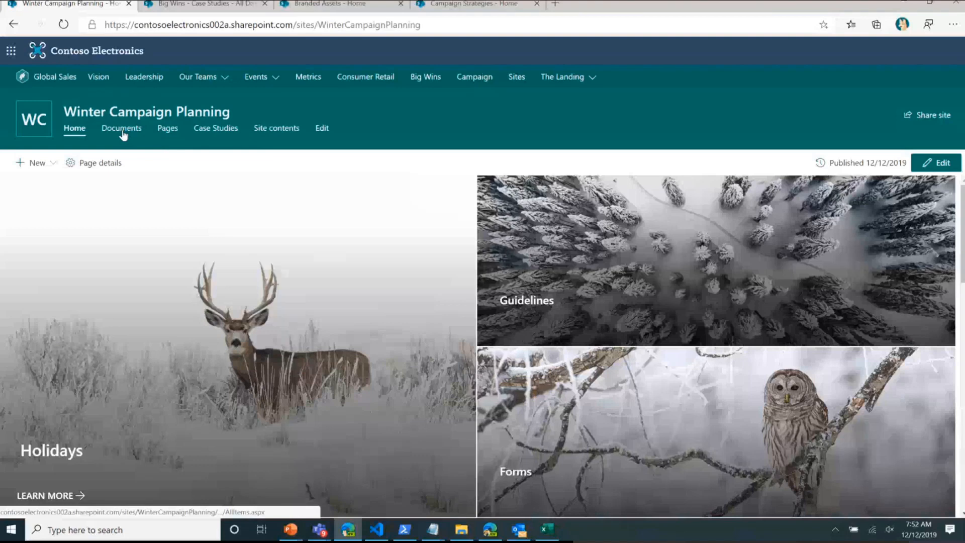
pyautogui.click(121, 128)
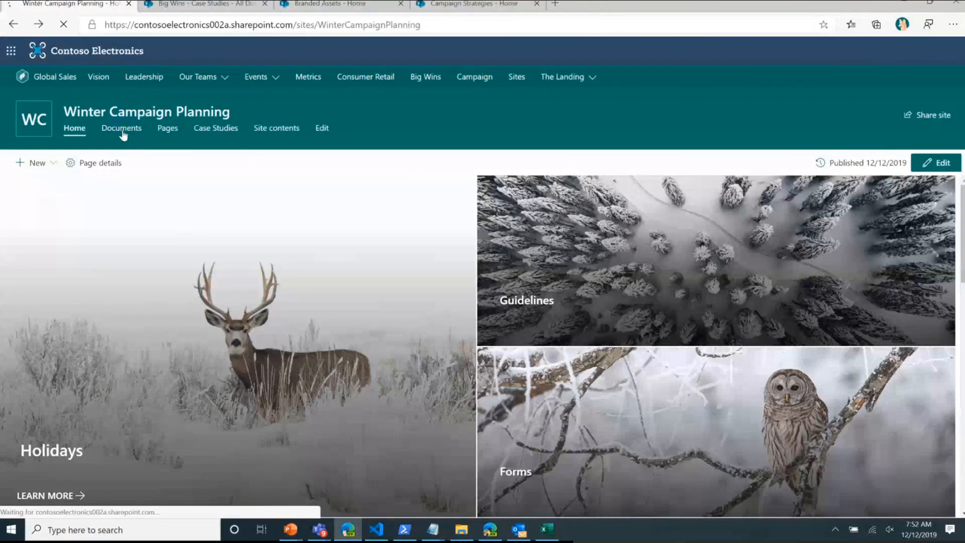
pyautogui.click(121, 128)
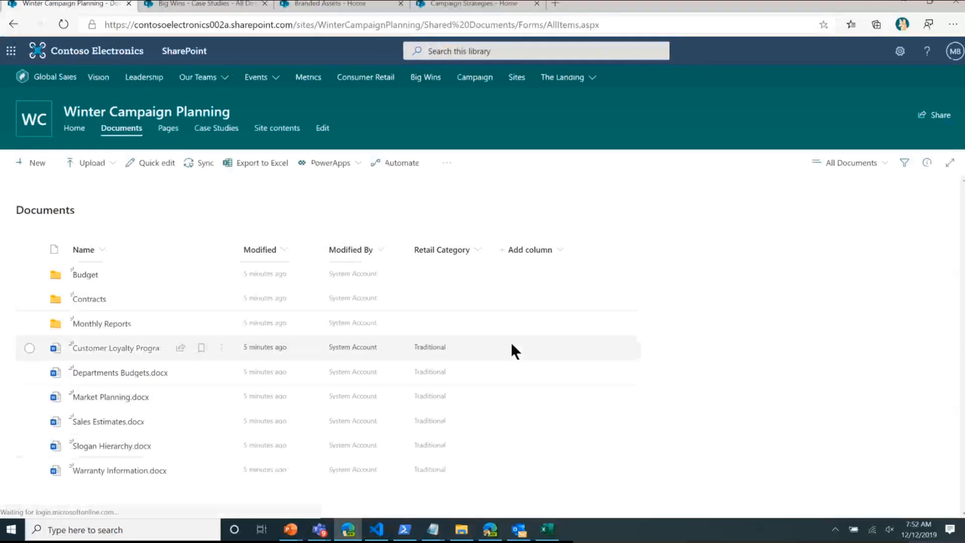
pyautogui.moveTo(223, 470)
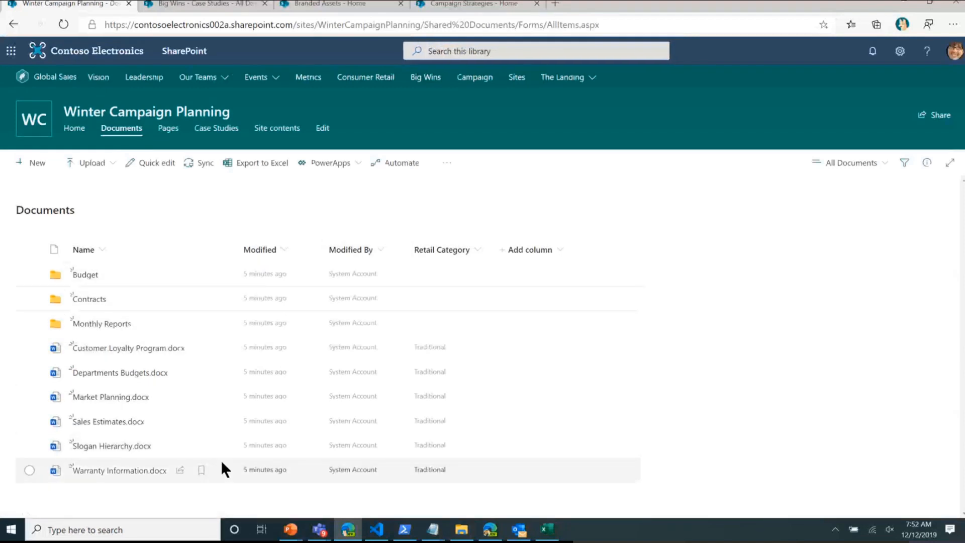
pyautogui.click(216, 128)
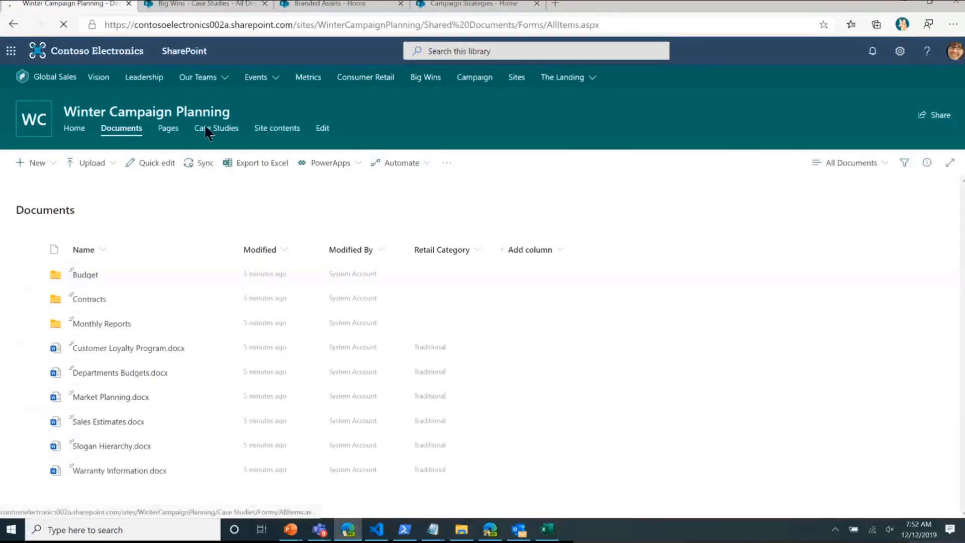
pyautogui.click(216, 128)
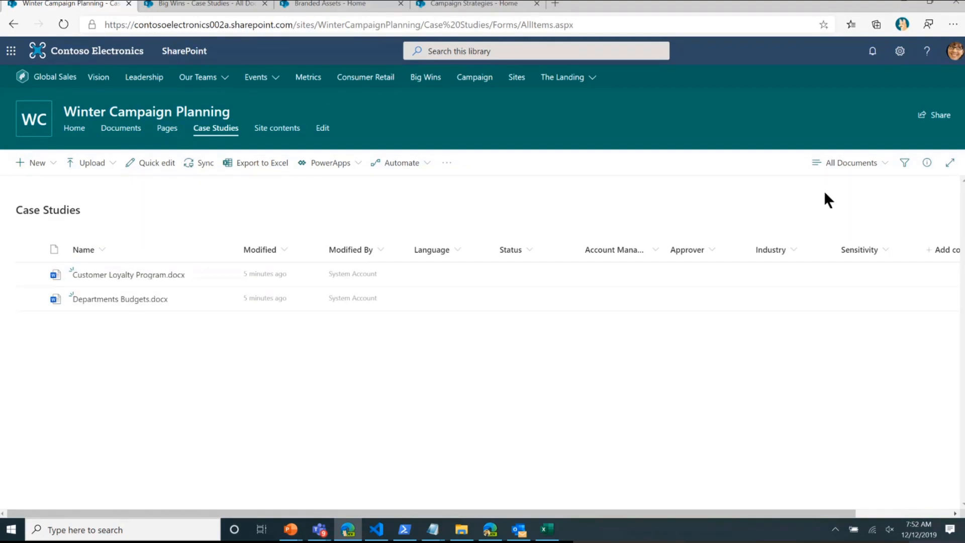
pyautogui.click(853, 163)
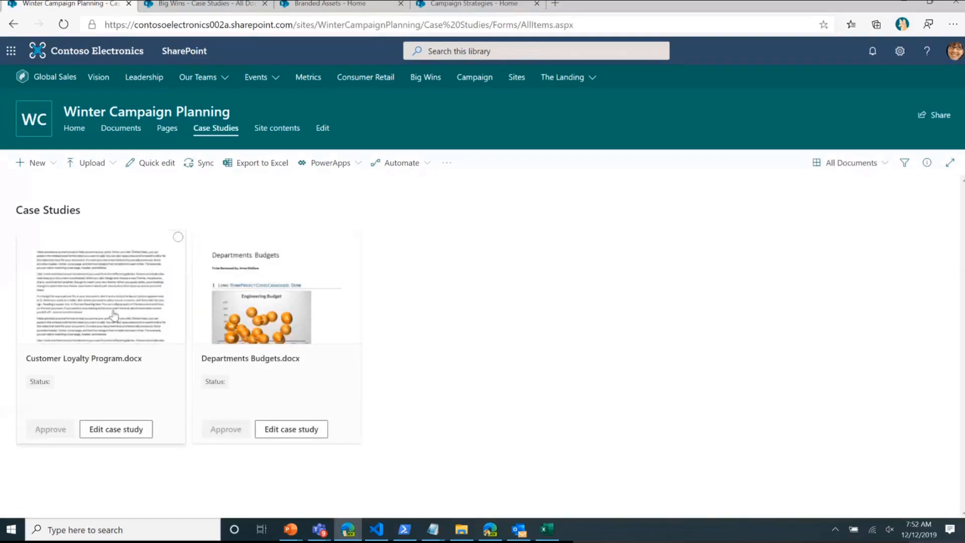
pyautogui.moveTo(294, 201)
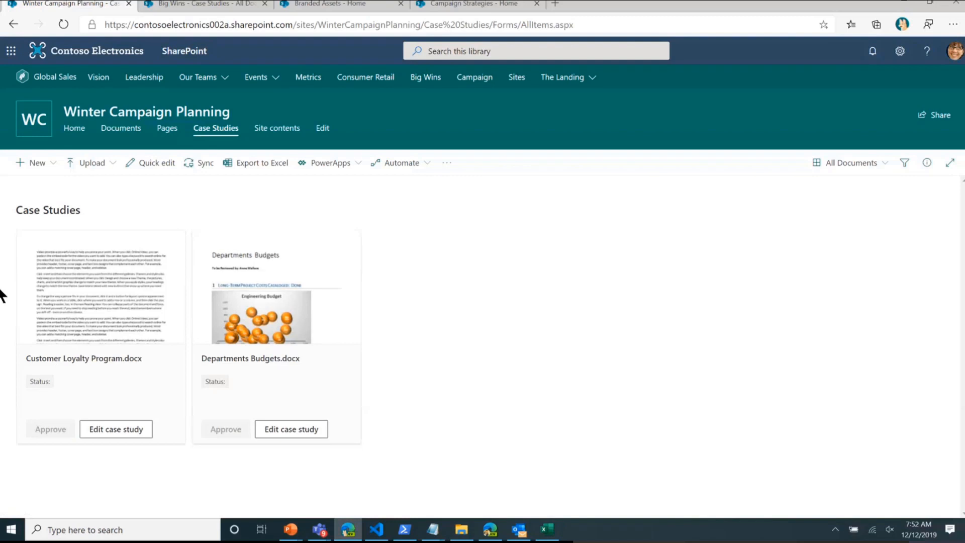
pyautogui.moveTo(6, 116)
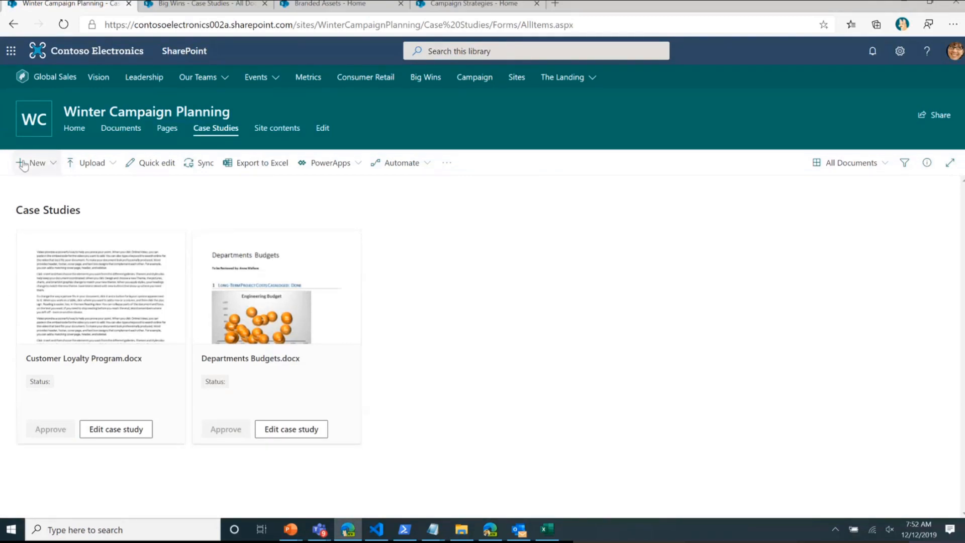
pyautogui.click(339, 4)
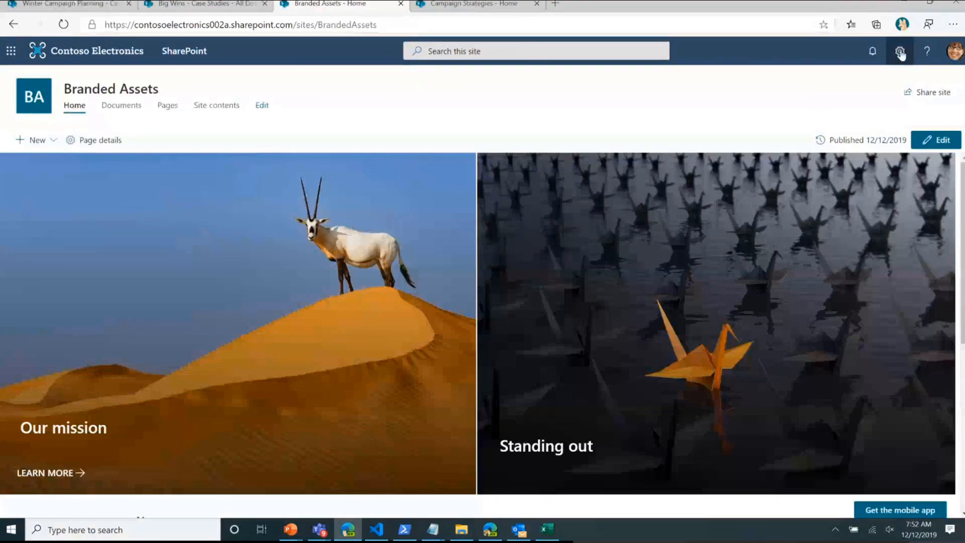
# Step: Apply the Branding site design to Branded Assets and wait for all actions to complete
pyautogui.click(900, 51)
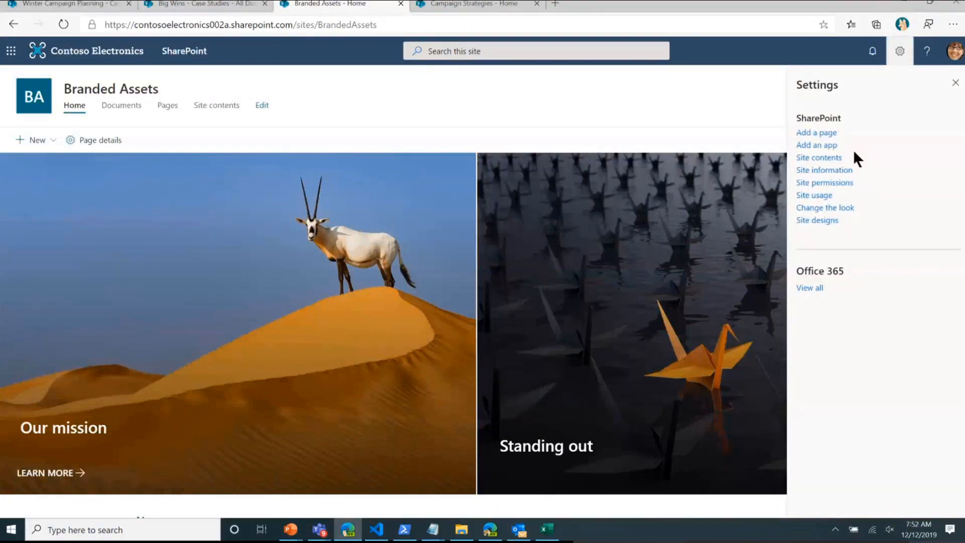
pyautogui.moveTo(817, 220)
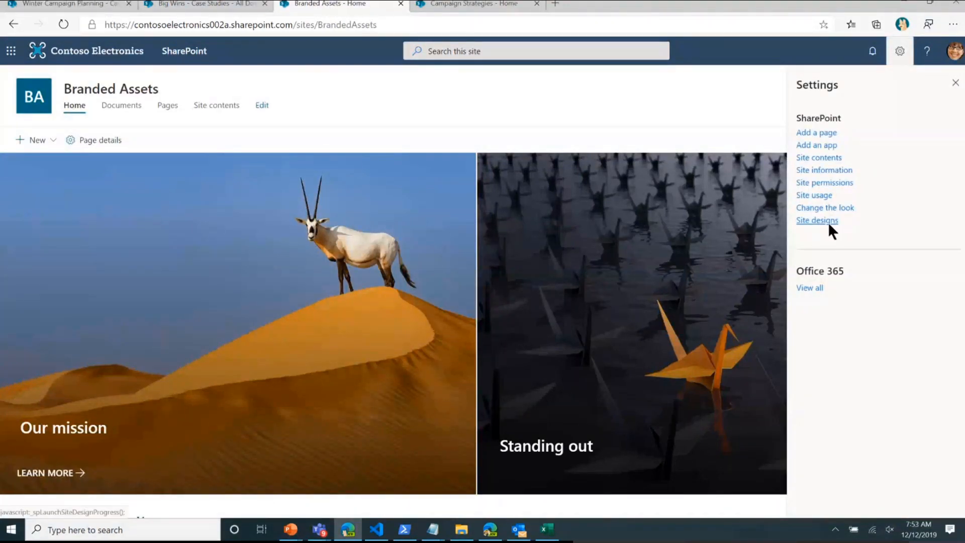
pyautogui.click(817, 220)
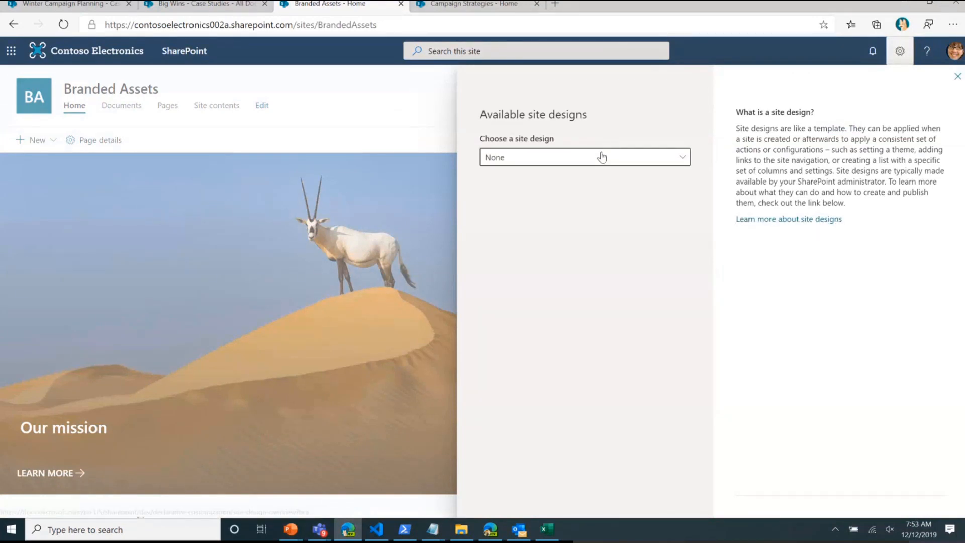
pyautogui.click(584, 157)
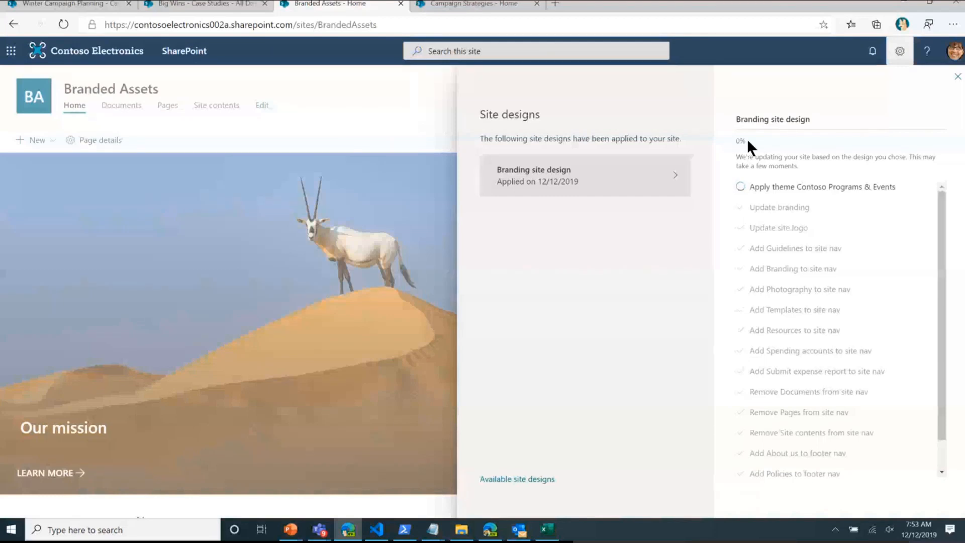
pyautogui.moveTo(370, 120)
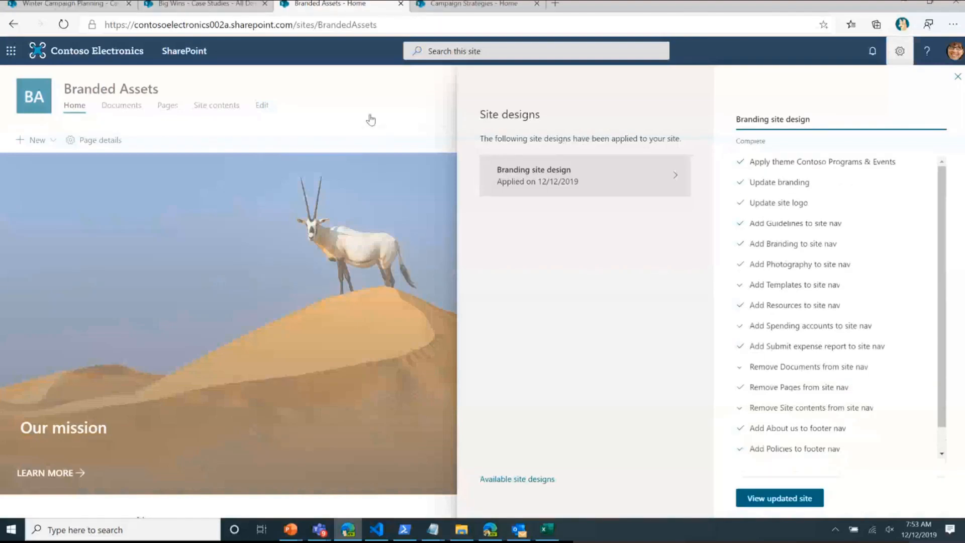
pyautogui.moveTo(582, 286)
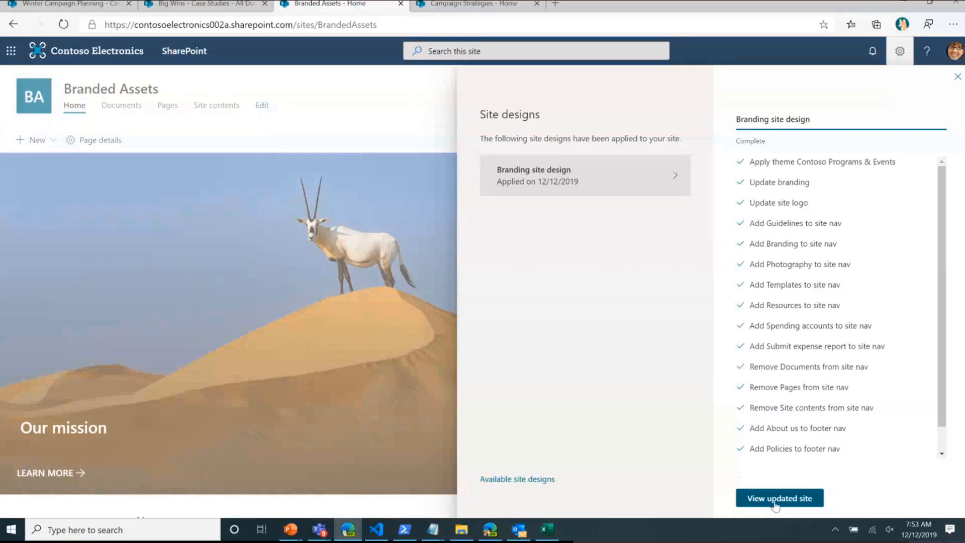
pyautogui.scroll(-3)
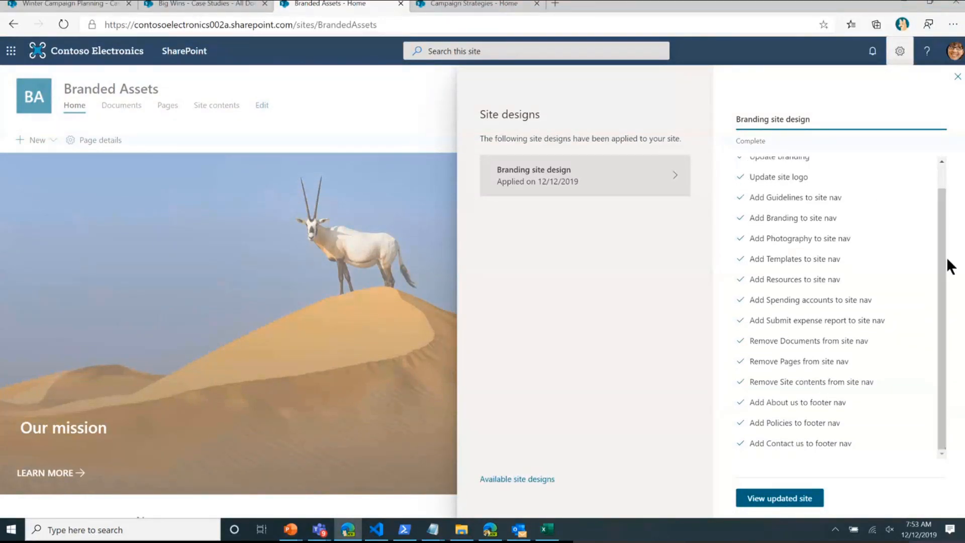
# Step: View the updated Branded Assets site and scroll down past the news to the footer links
pyautogui.click(779, 497)
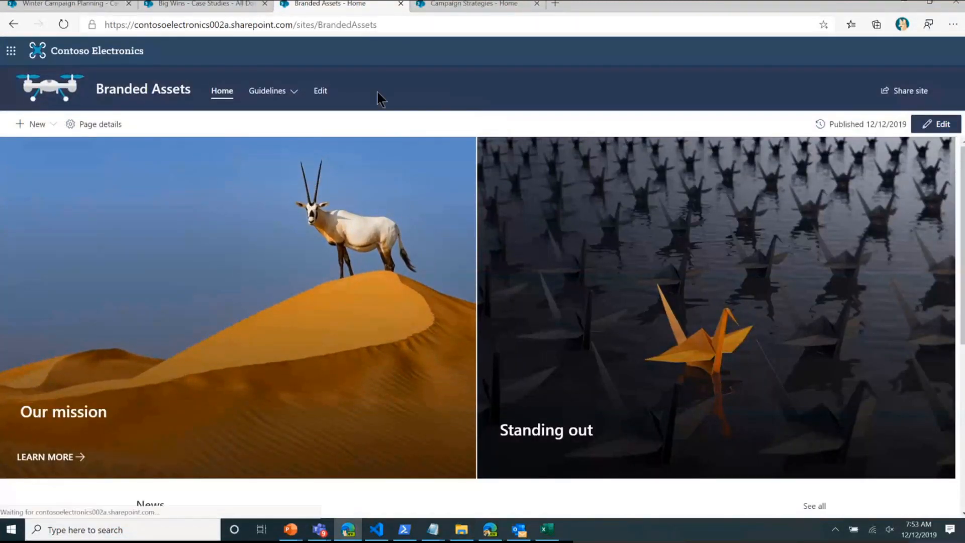
pyautogui.click(267, 90)
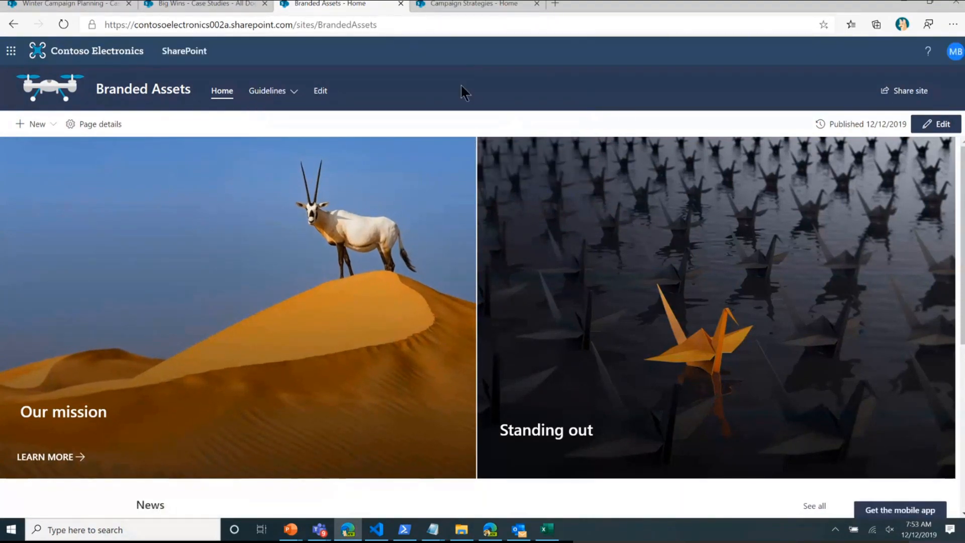
pyautogui.scroll(-3)
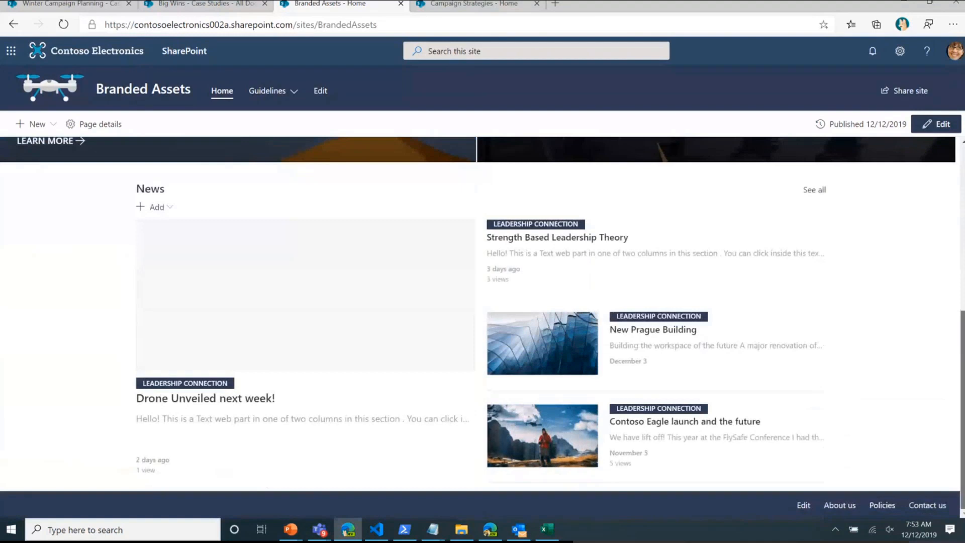
pyautogui.scroll(-3)
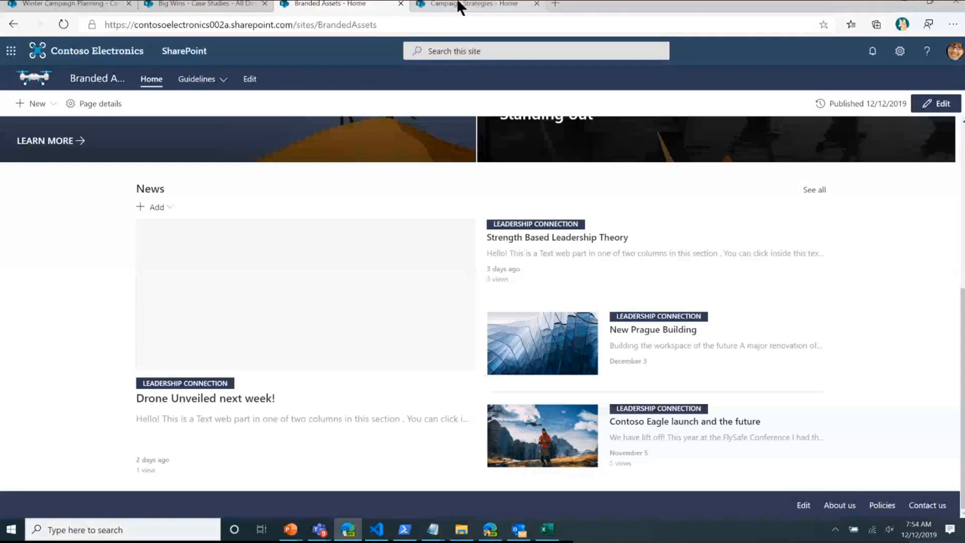
pyautogui.moveTo(474, 5)
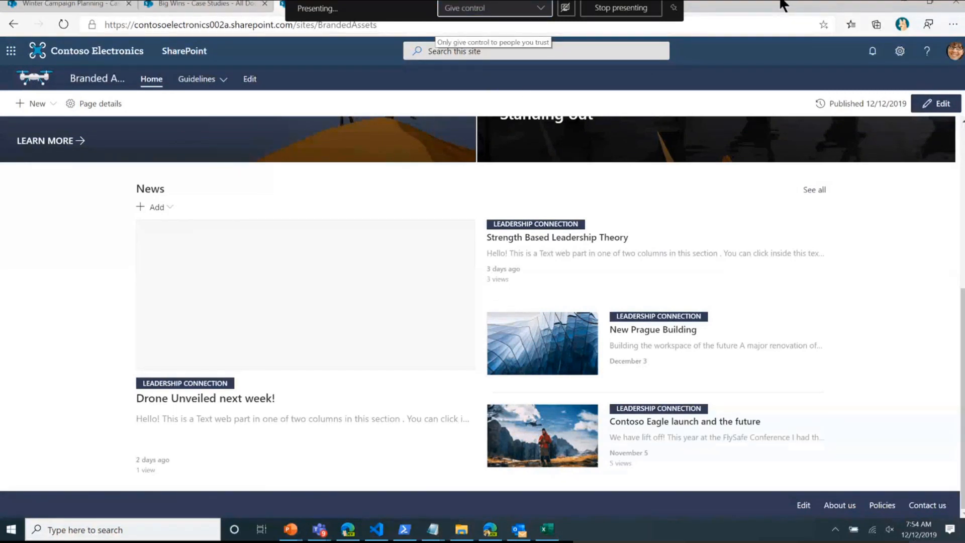
pyautogui.moveTo(773, 121)
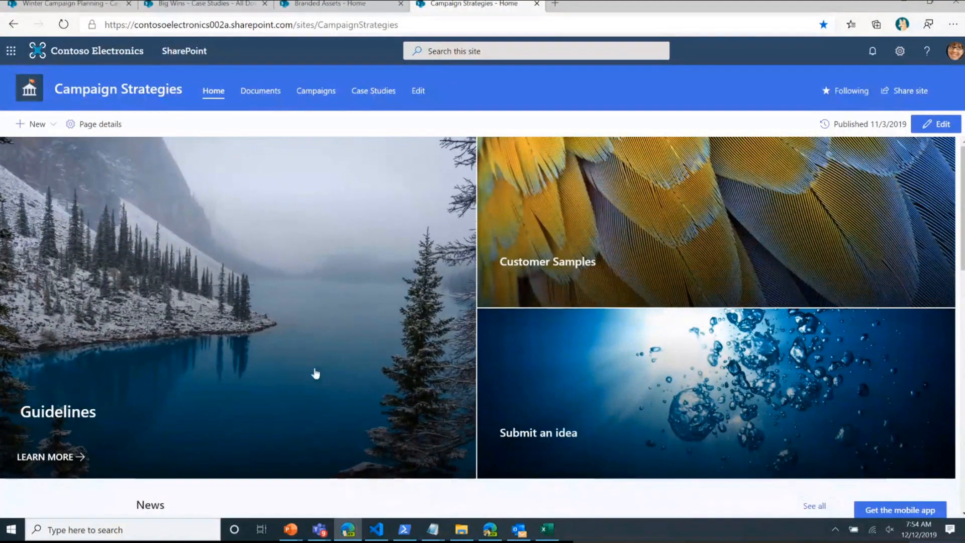
pyautogui.moveTo(393, 144)
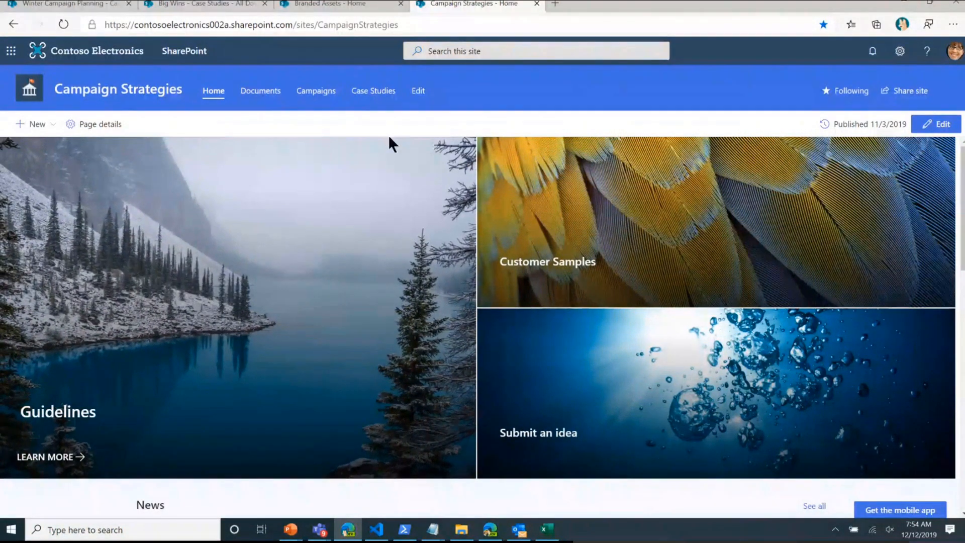
pyautogui.moveTo(409, 136)
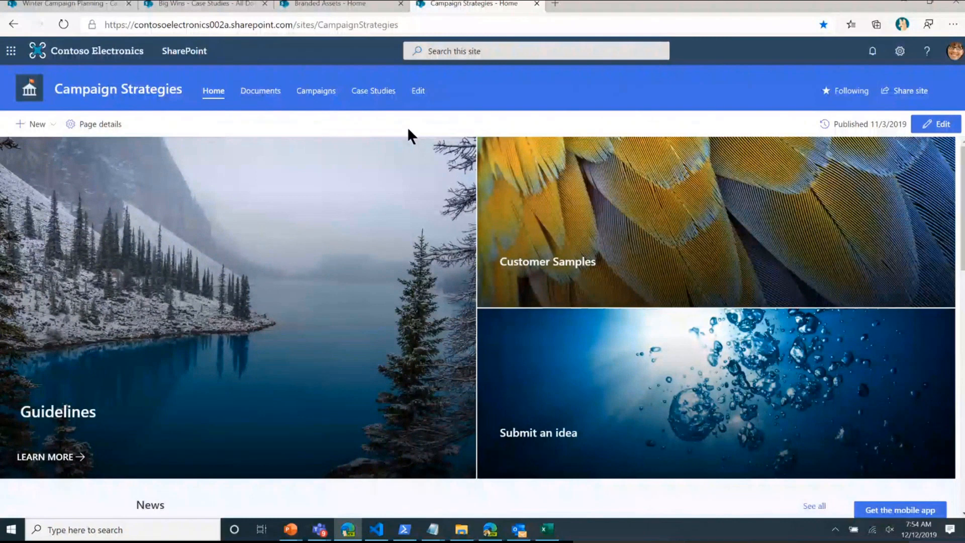
pyautogui.moveTo(282, 146)
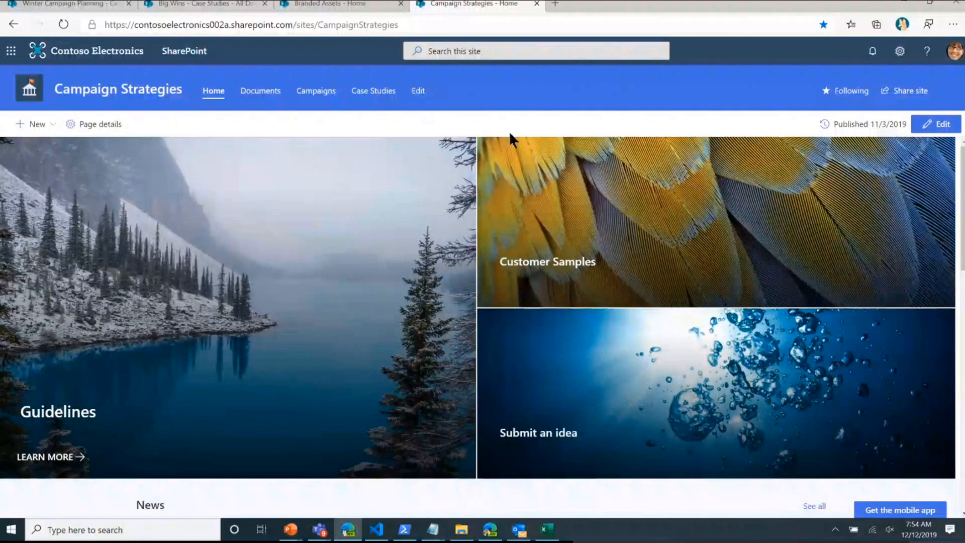
pyautogui.moveTo(404, 530)
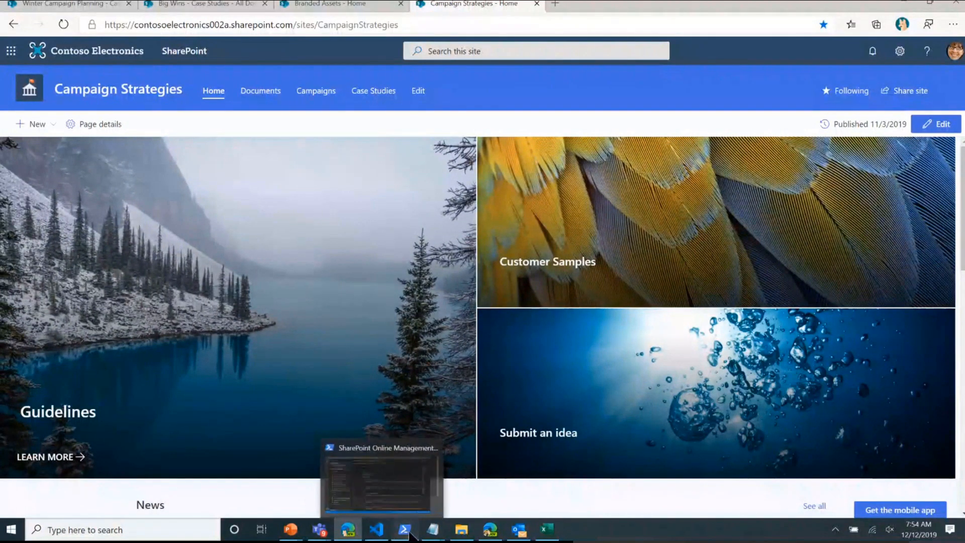
# Step: Bring the SharePoint Online Management Shell window to the front
pyautogui.click(403, 530)
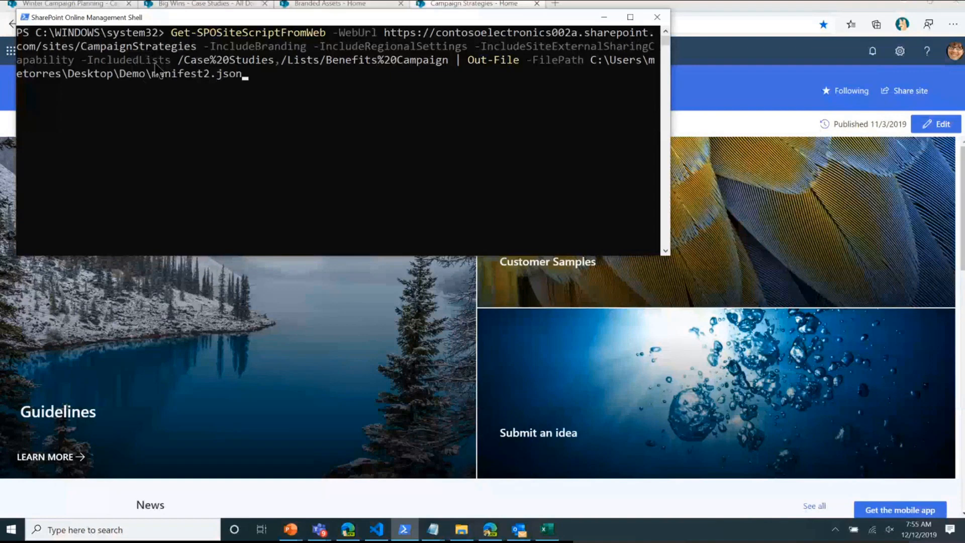
pyautogui.moveTo(354, 65)
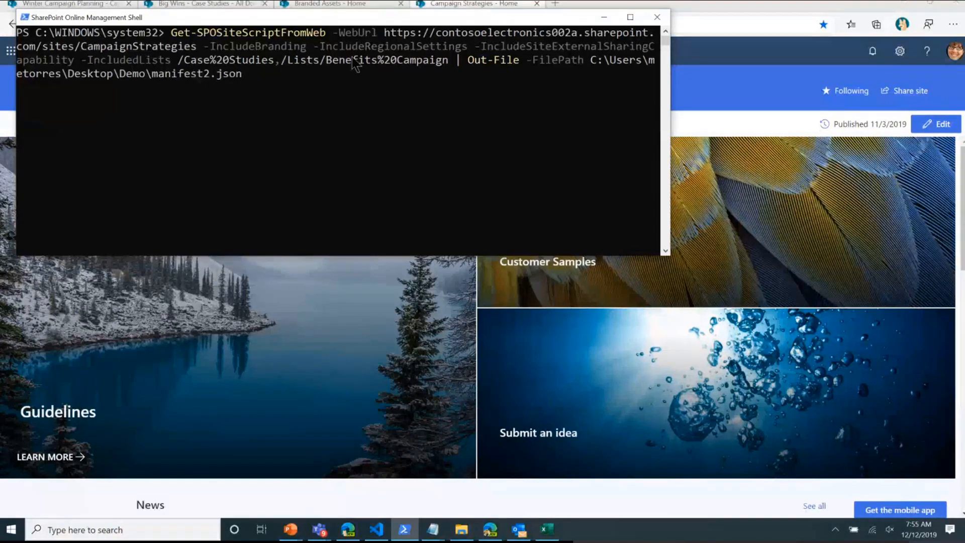
pyautogui.moveTo(496, 65)
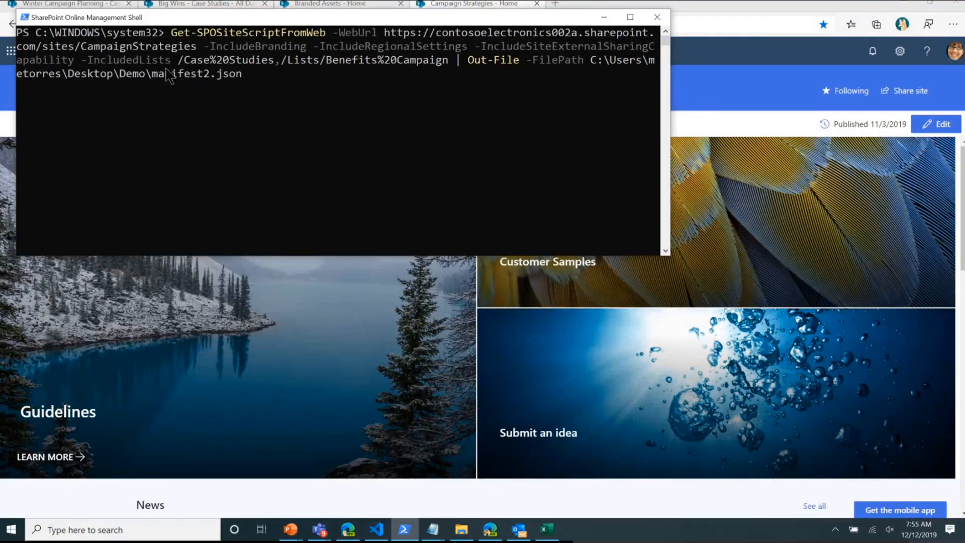
pyautogui.moveTo(240, 73)
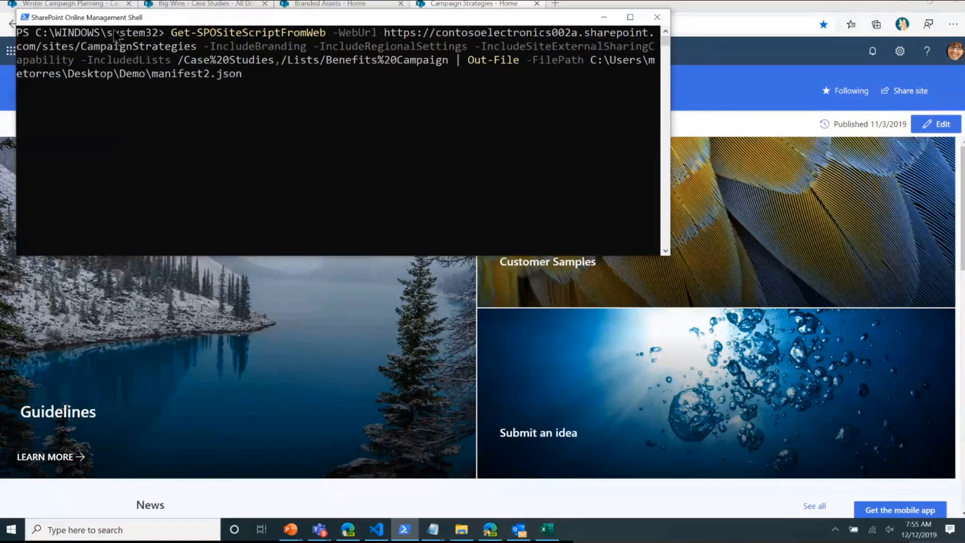
pyautogui.moveTo(302, 41)
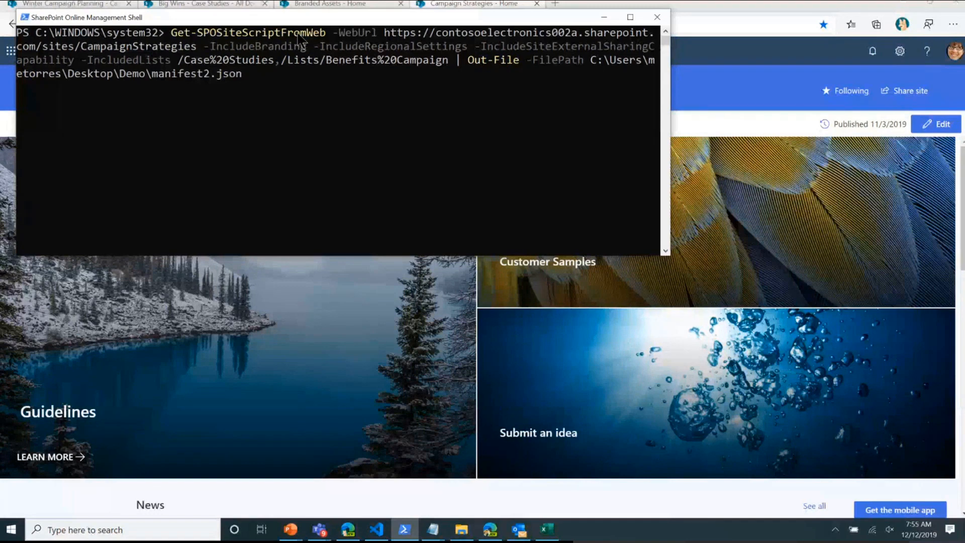
pyautogui.moveTo(282, 72)
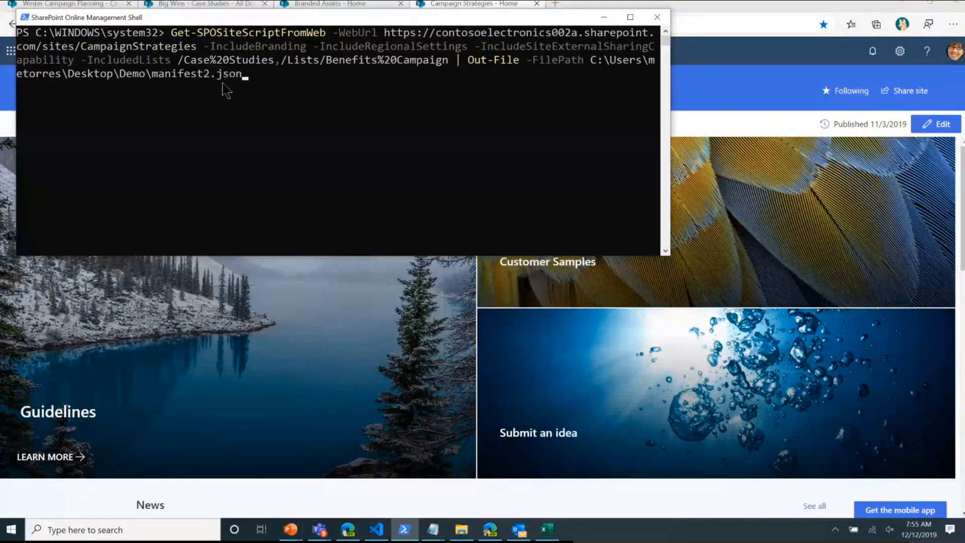
pyautogui.moveTo(341, 111)
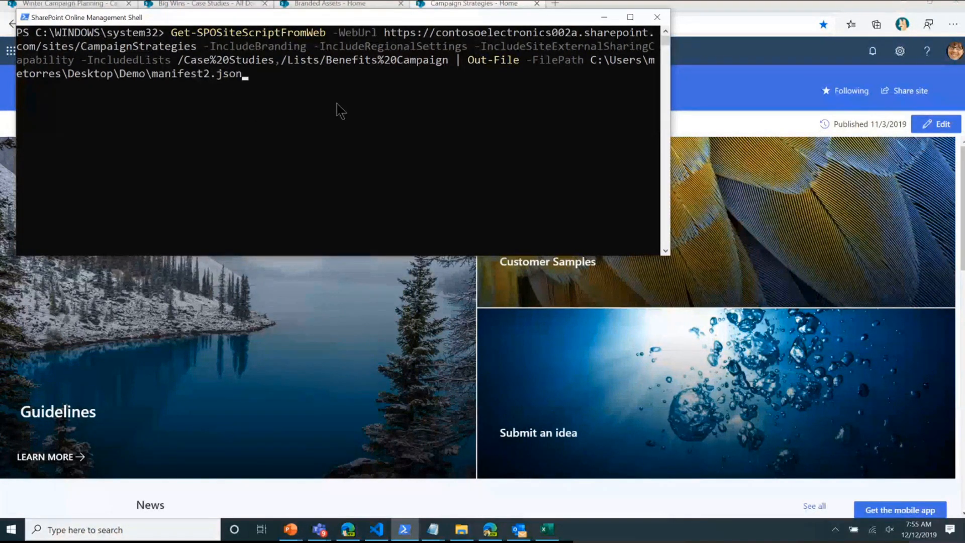
pyautogui.moveTo(371, 447)
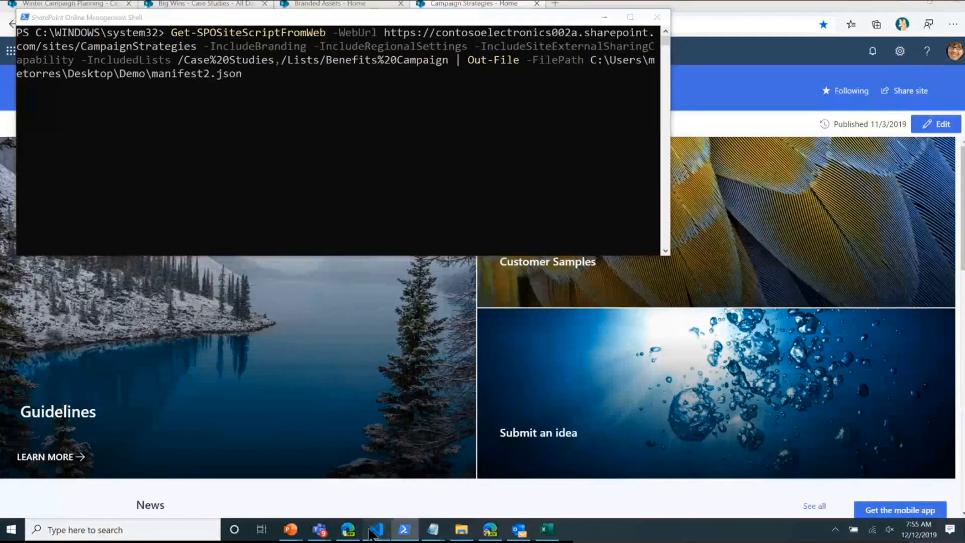
# Step: Switch to Visual Studio Code showing the SalesHub manifest.json
pyautogui.click(376, 530)
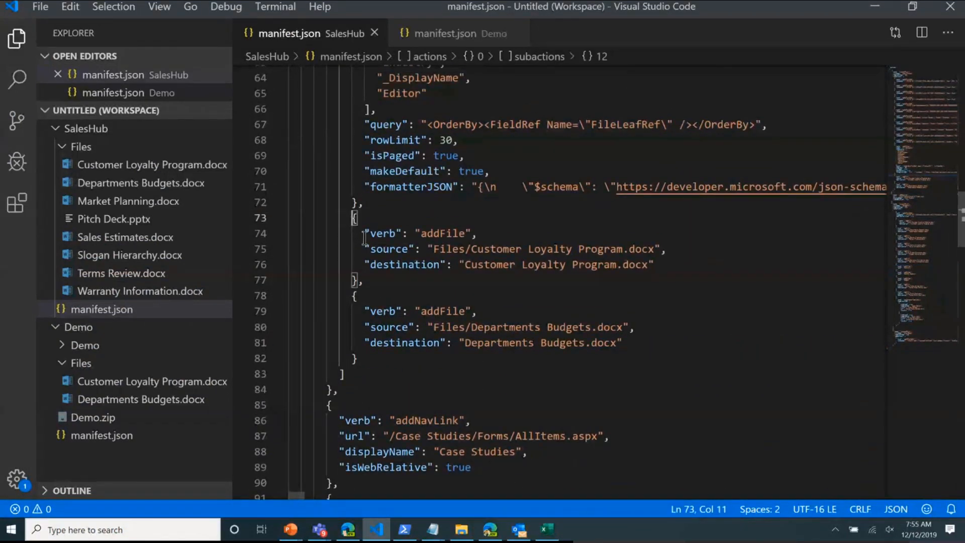
# Step: Select the two addFile actions, then scroll to the addFolder and setDocumentTemplates entries
pyautogui.moveTo(354, 217); pyautogui.dragTo(403, 358)
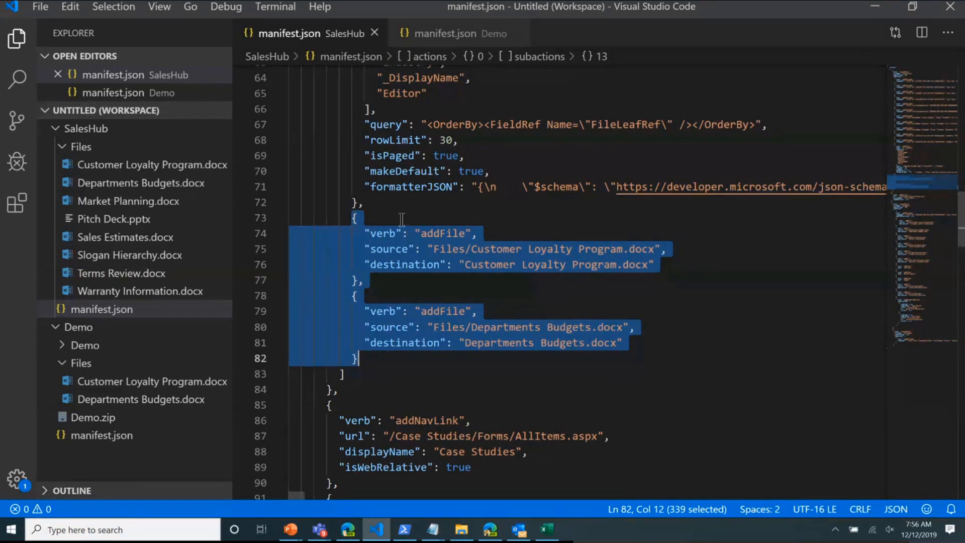
pyautogui.moveTo(822, 273)
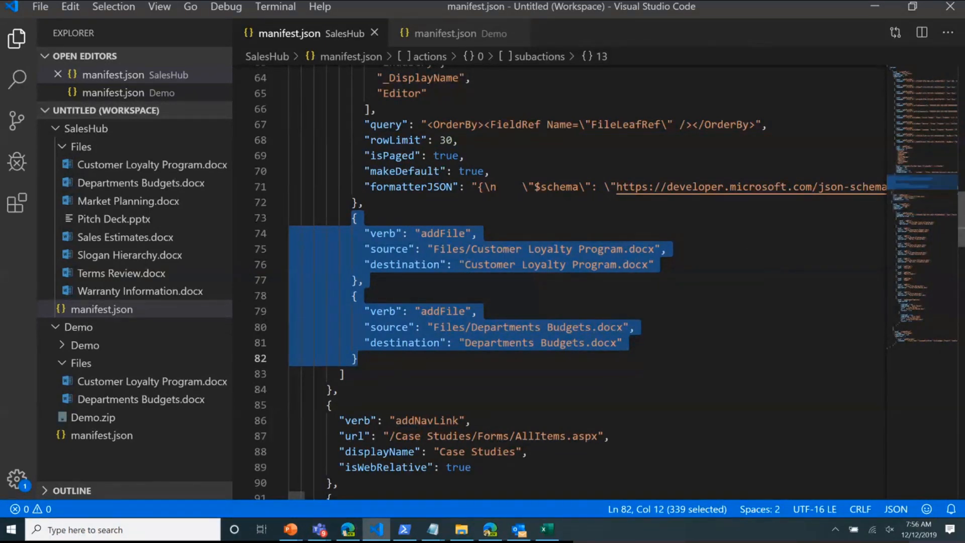
pyautogui.scroll(-3)
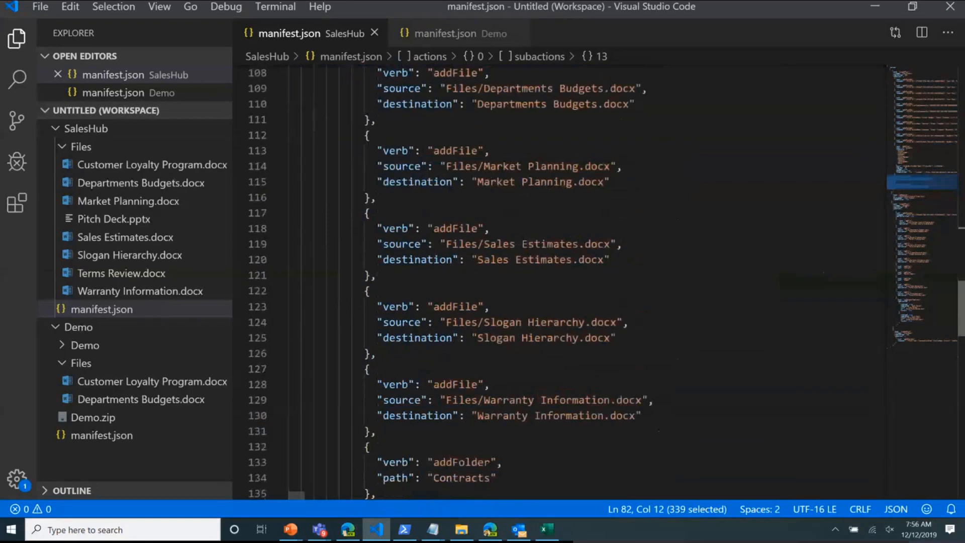
pyautogui.scroll(-3)
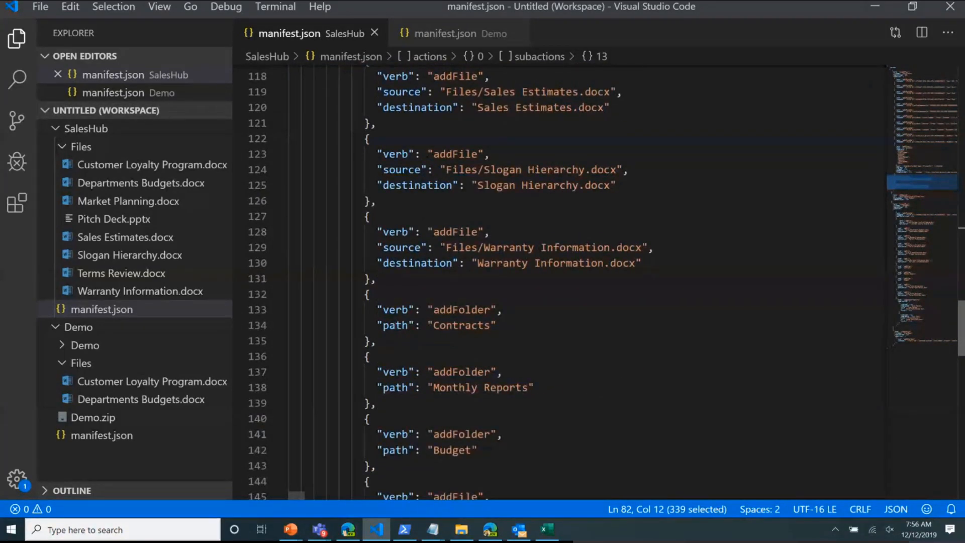
pyautogui.scroll(-3)
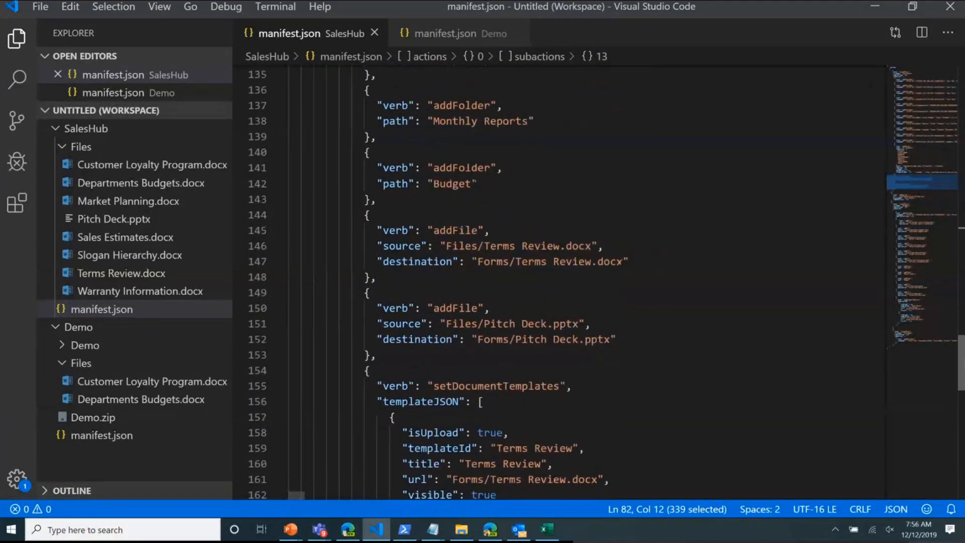
pyautogui.scroll(-3)
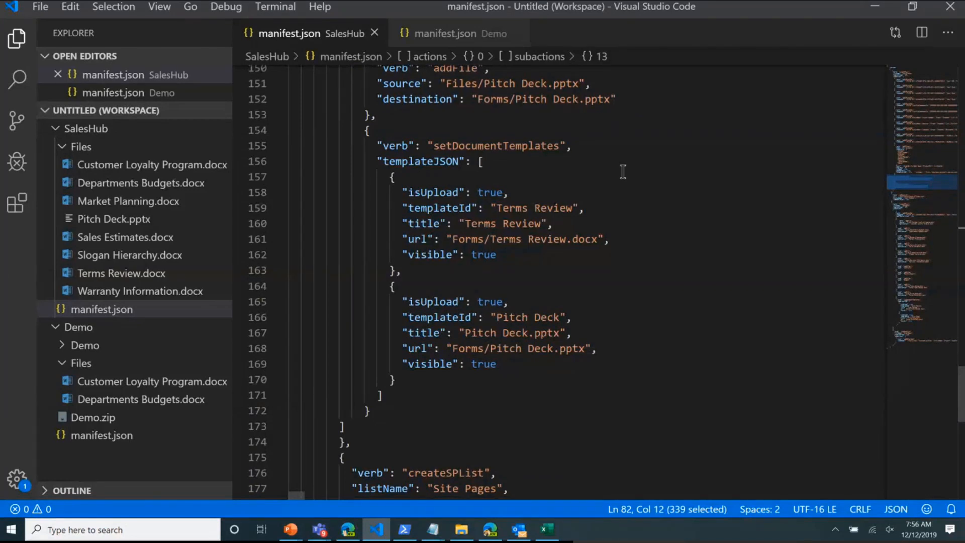
pyautogui.moveTo(290, 529)
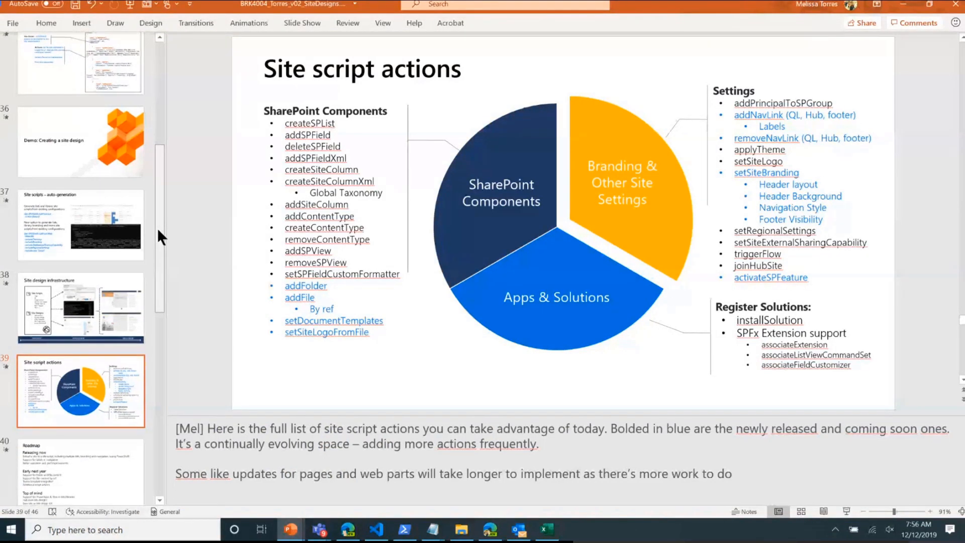
pyautogui.scroll(-3)
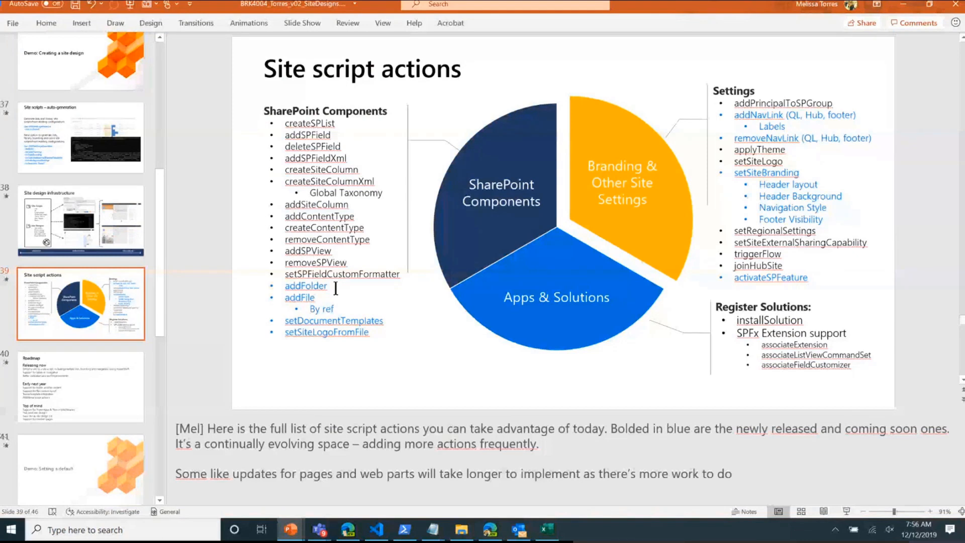
pyautogui.moveTo(345, 311)
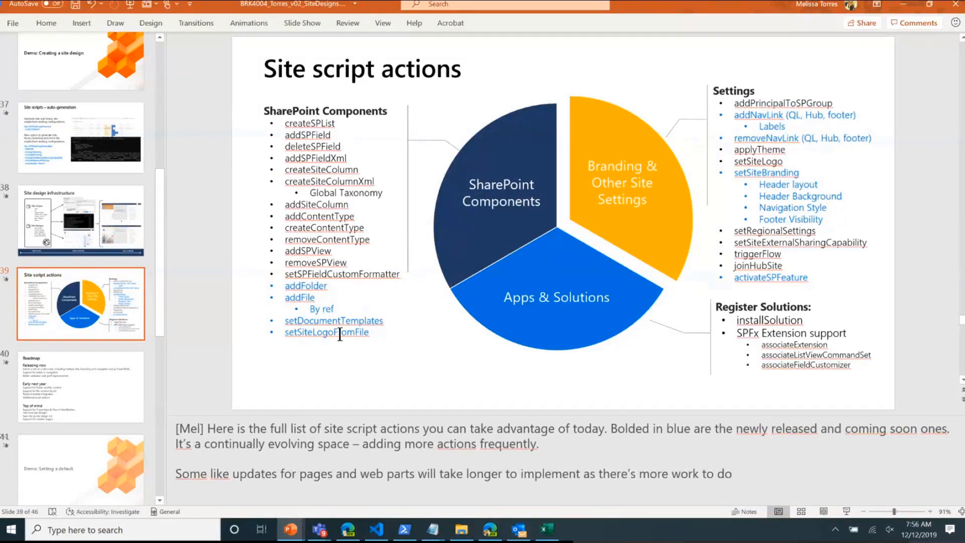
pyautogui.moveTo(382, 347)
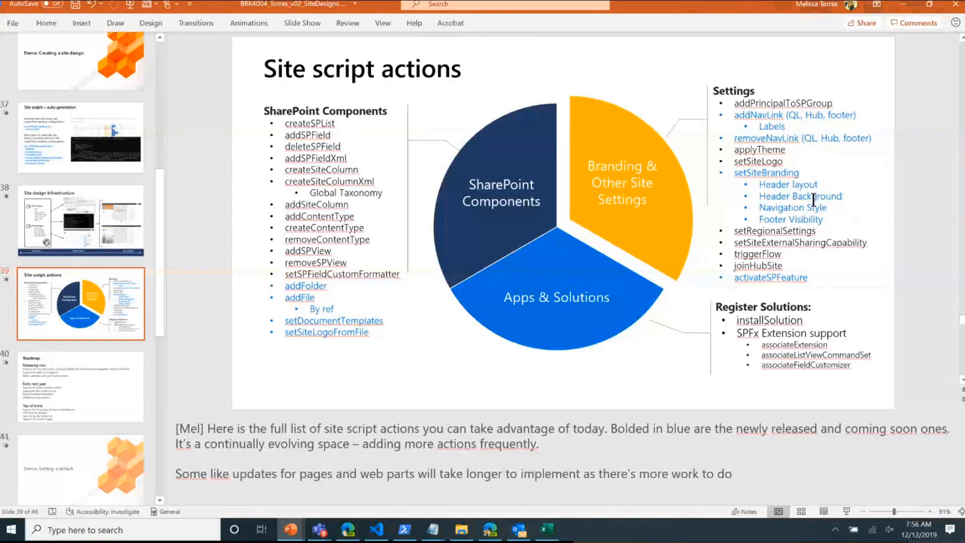
pyautogui.moveTo(811, 263)
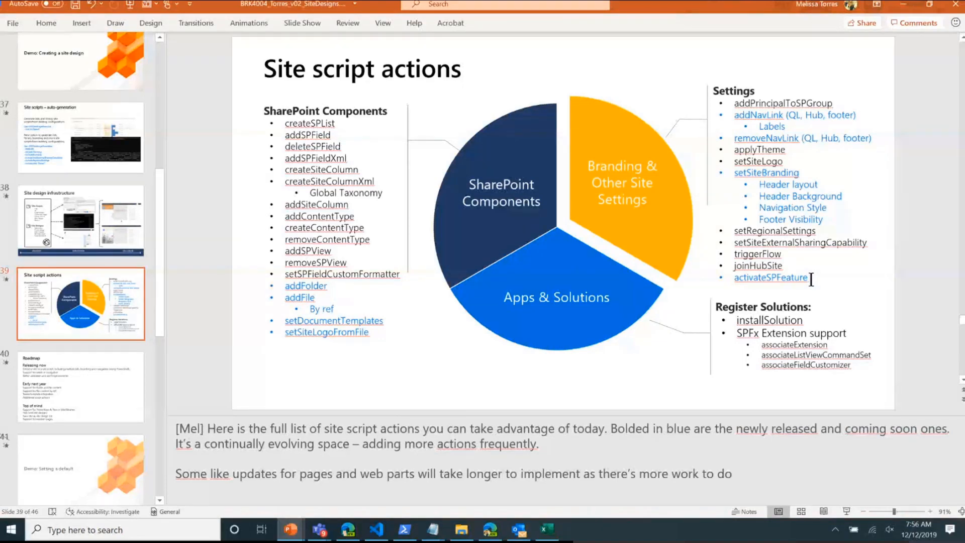
pyautogui.click(799, 277)
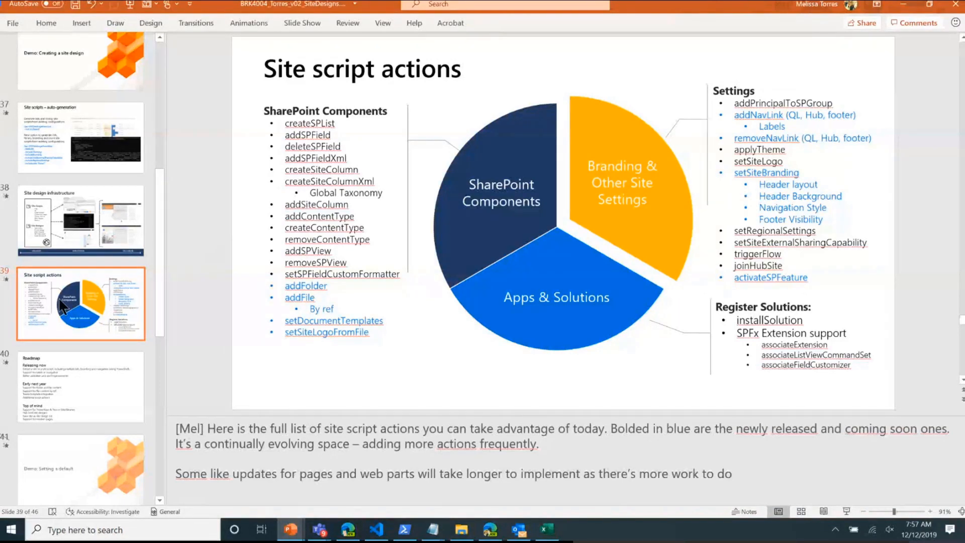
pyautogui.click(80, 386)
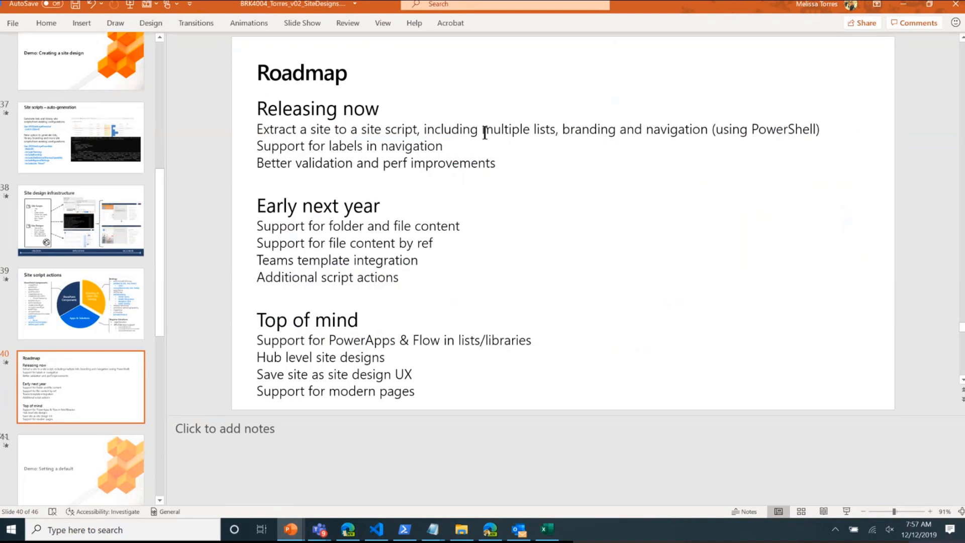
pyautogui.moveTo(436, 146)
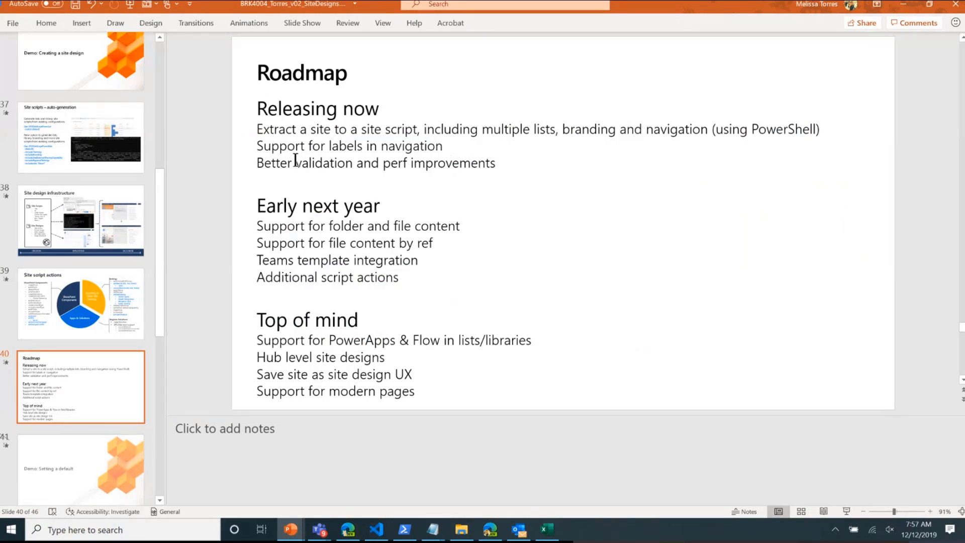
# Step: Show slide 40 Roadmap and click into its text box, then bring up the Teams call
pyautogui.click(376, 163)
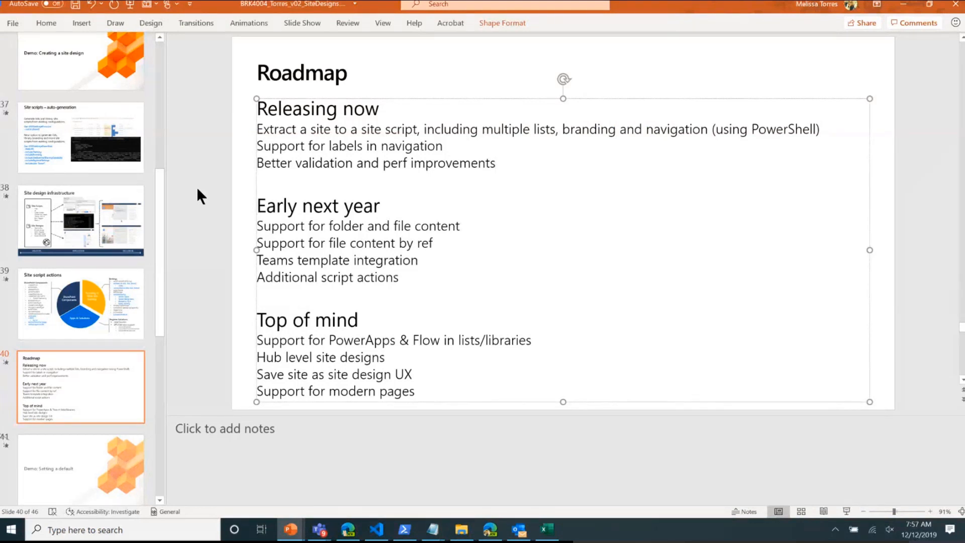
pyautogui.click(496, 163)
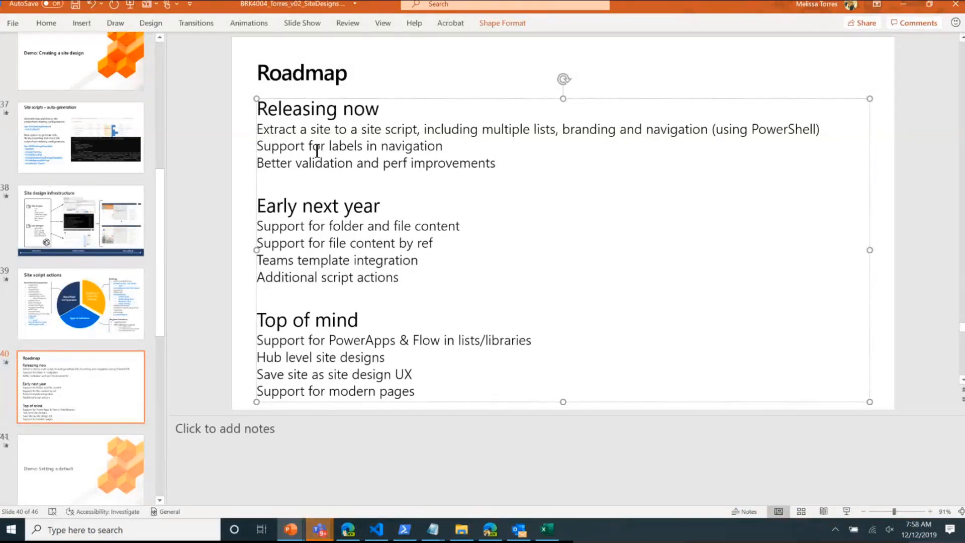
pyautogui.click(496, 163)
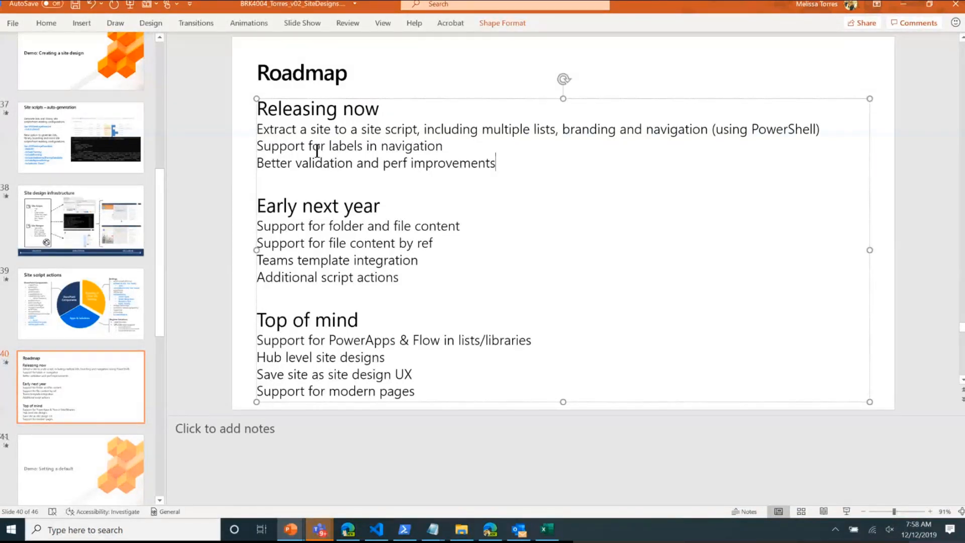
pyautogui.moveTo(364, 182)
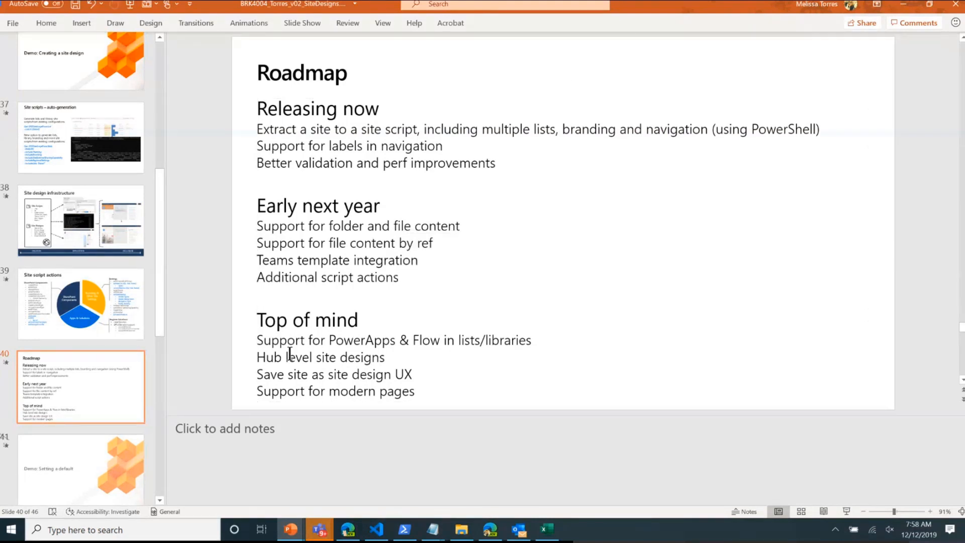
pyautogui.moveTo(279, 340)
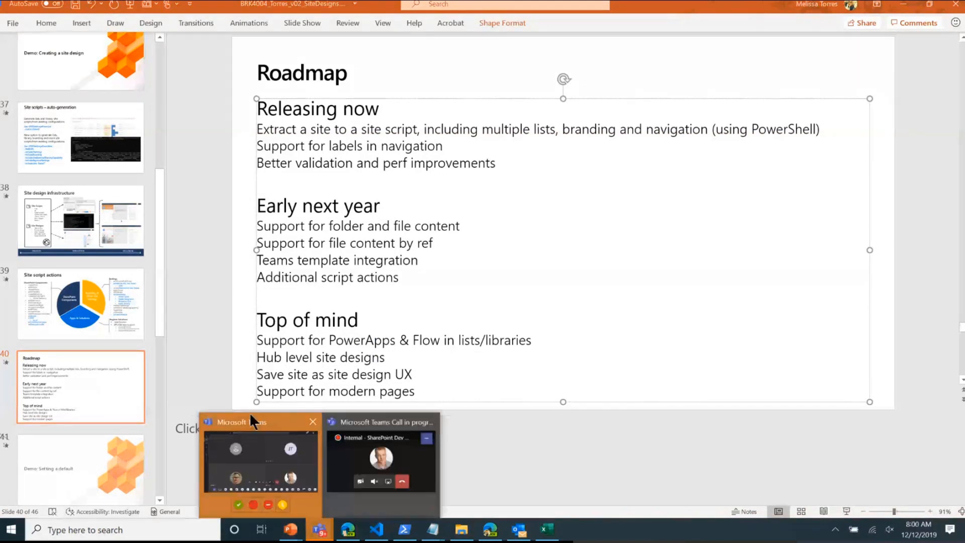
pyautogui.click(259, 422)
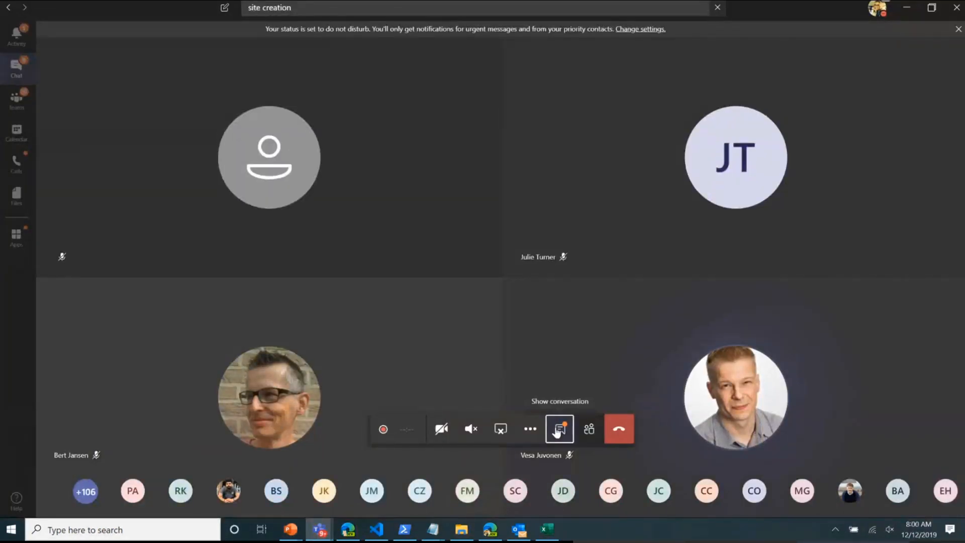